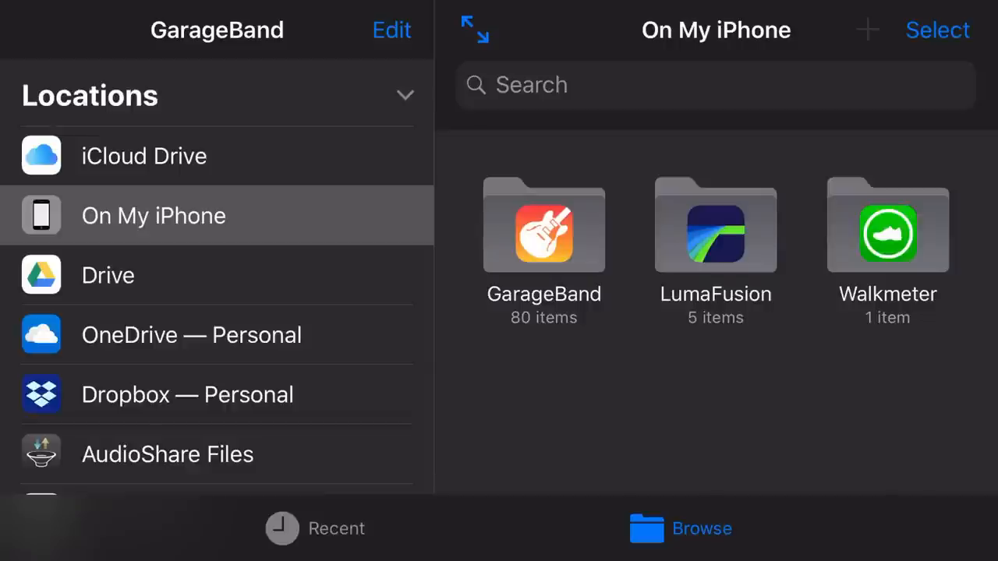
Create a new song document from the GarageBand folder and browse the Tracks instruments
left_click(543, 225)
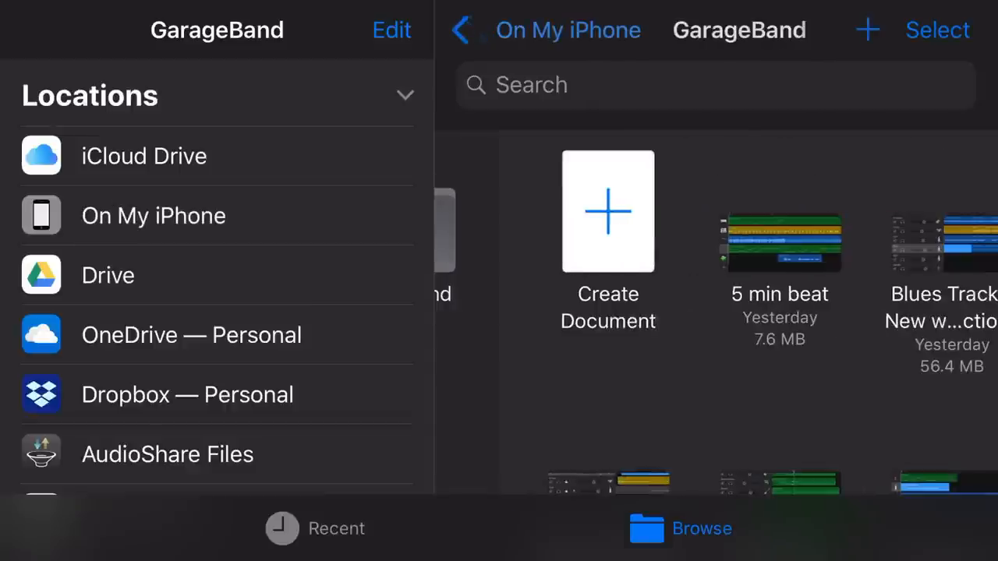
left_click(608, 212)
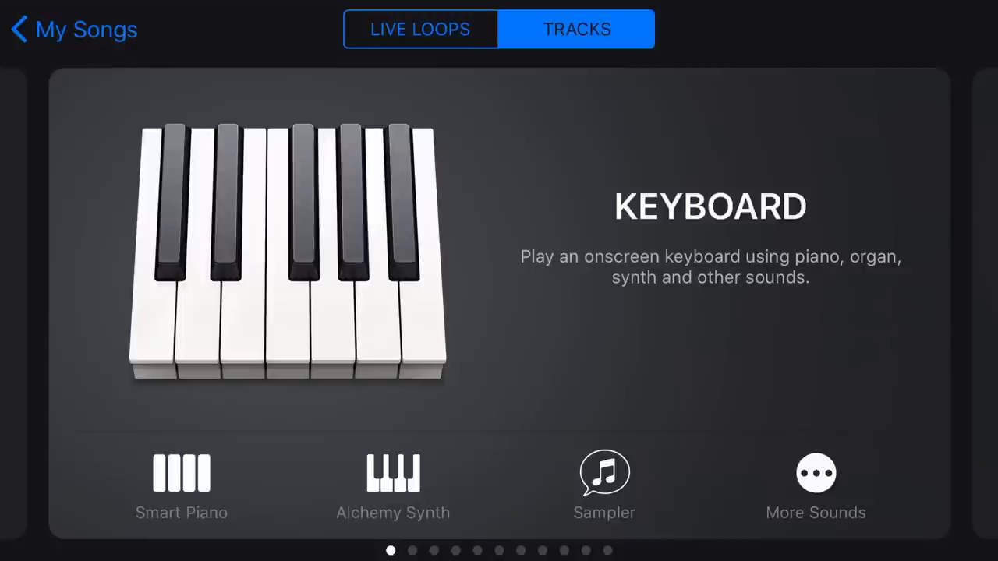
scroll("left", 3)
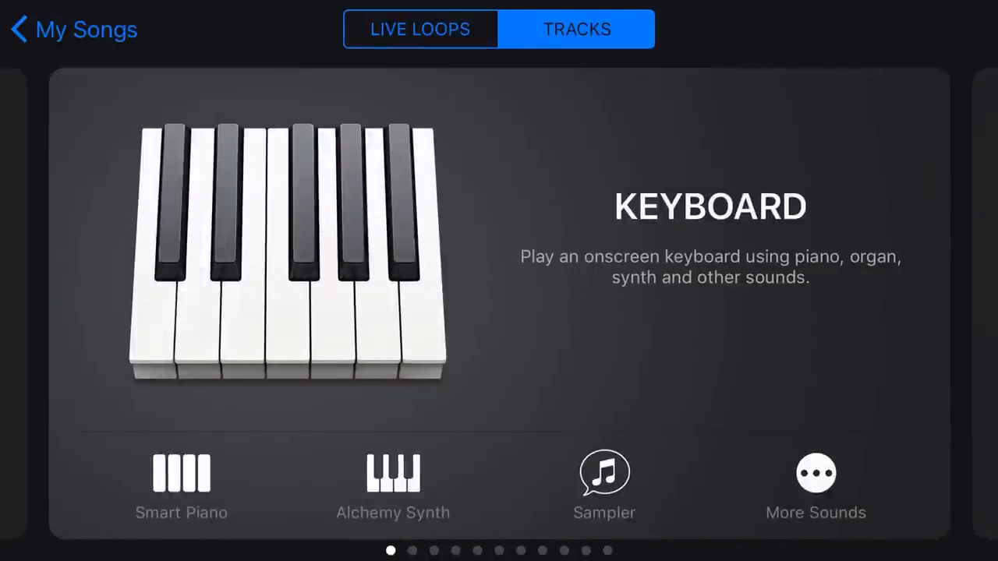
left_click(420, 28)
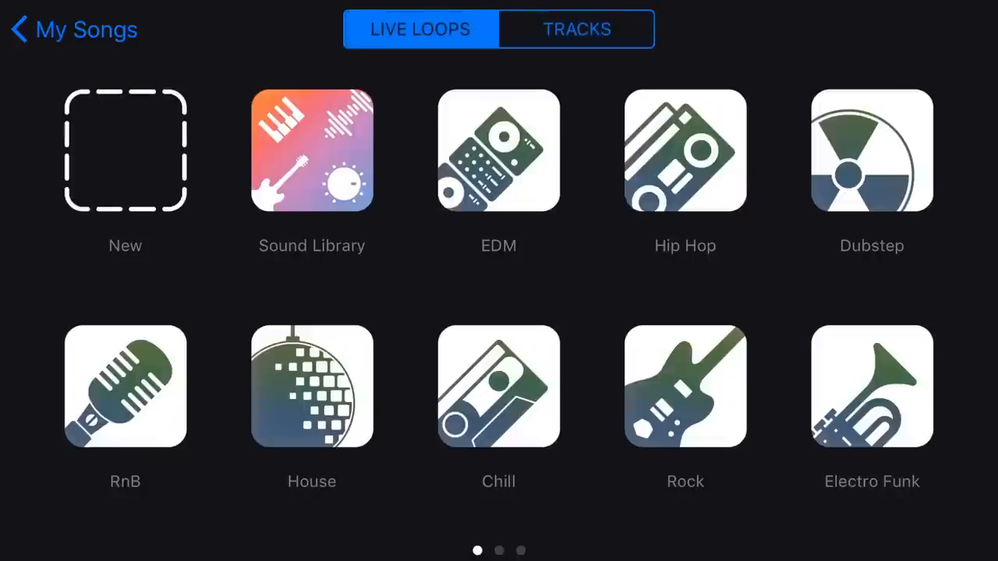
scroll("left", 3)
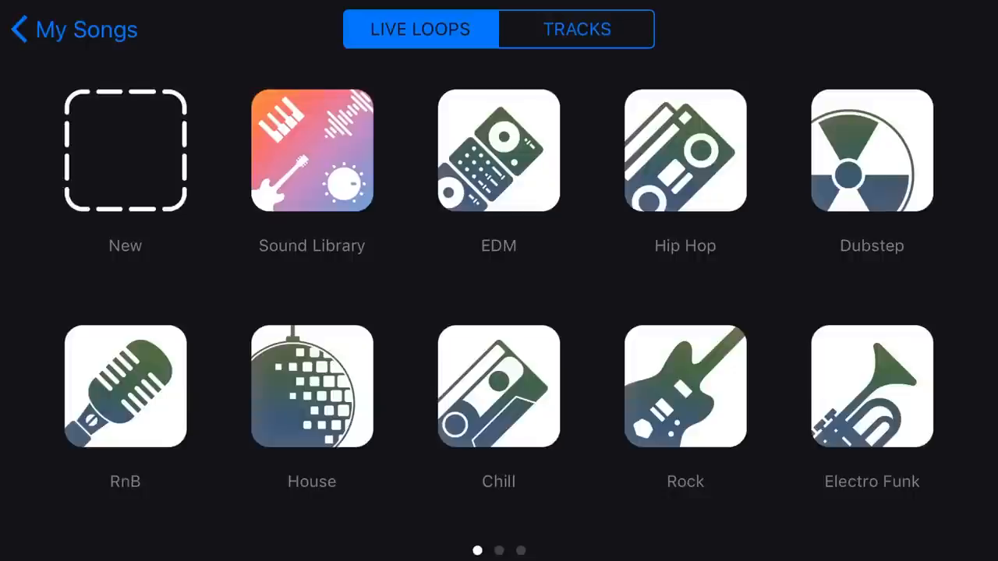
left_click(577, 28)
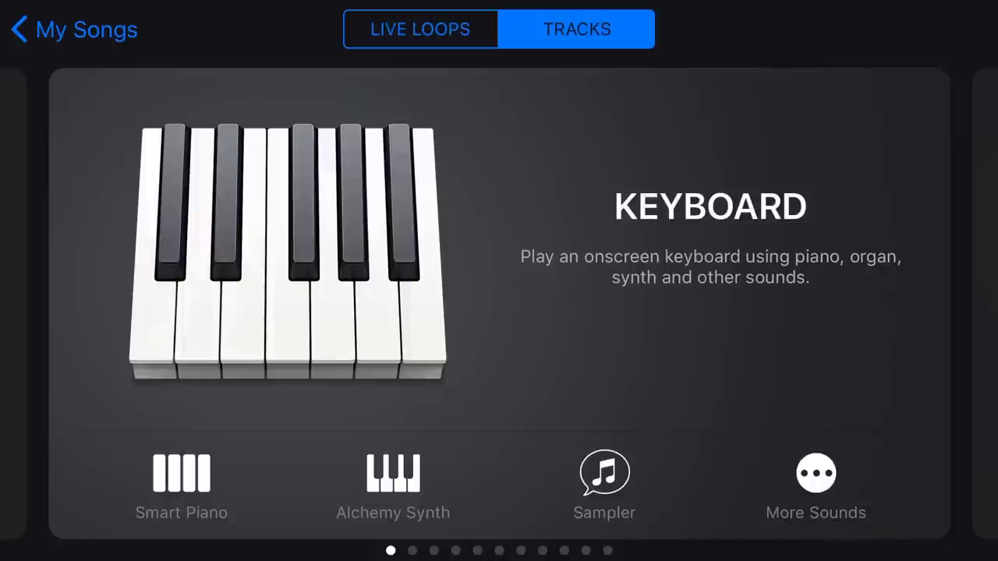
Record a short take on the onscreen Keyboard instrument, then stop
left_click(287, 257)
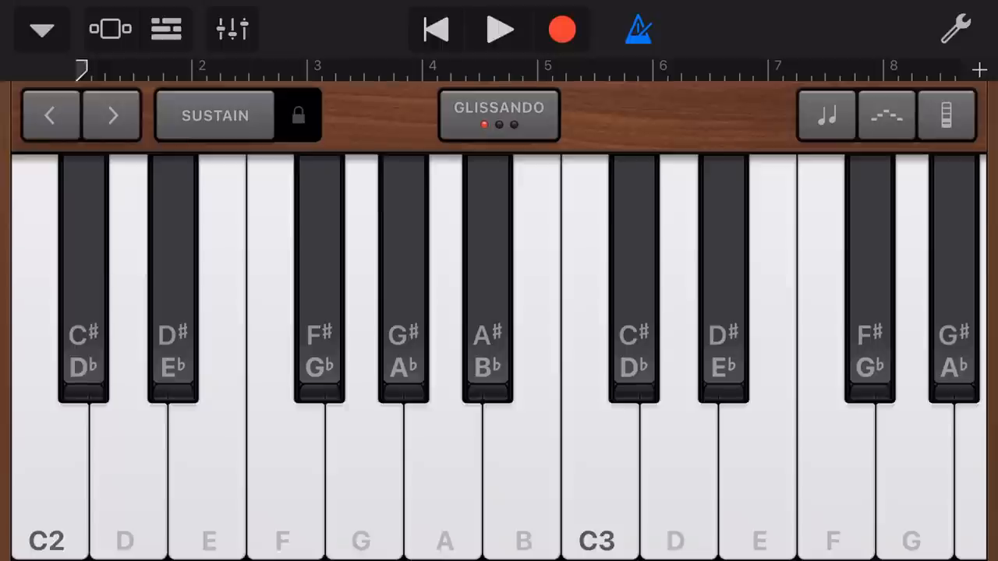
left_click(499, 30)
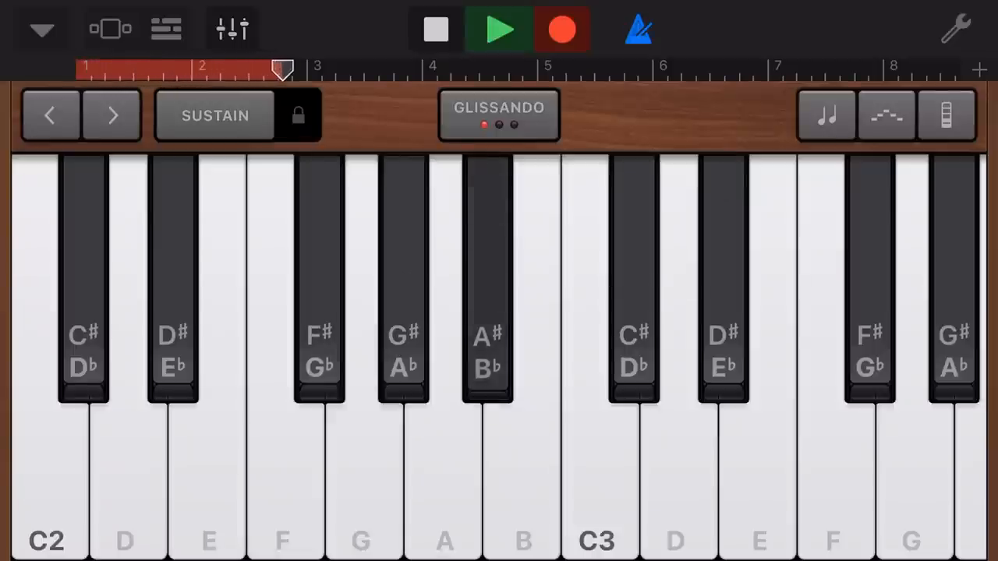
left_click(435, 28)
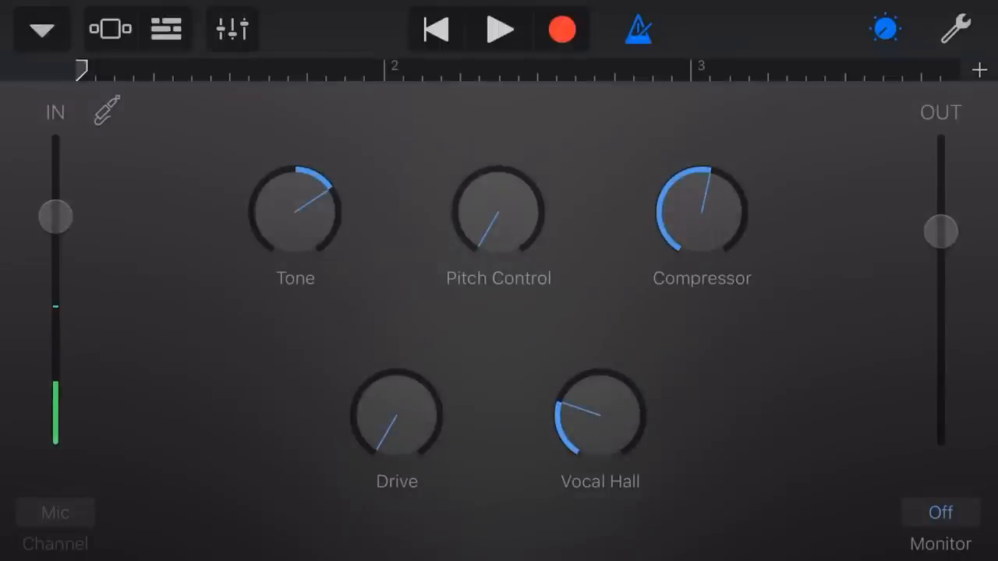
Record a vocal take through the microphone as a Lead Vocals region
left_click(498, 28)
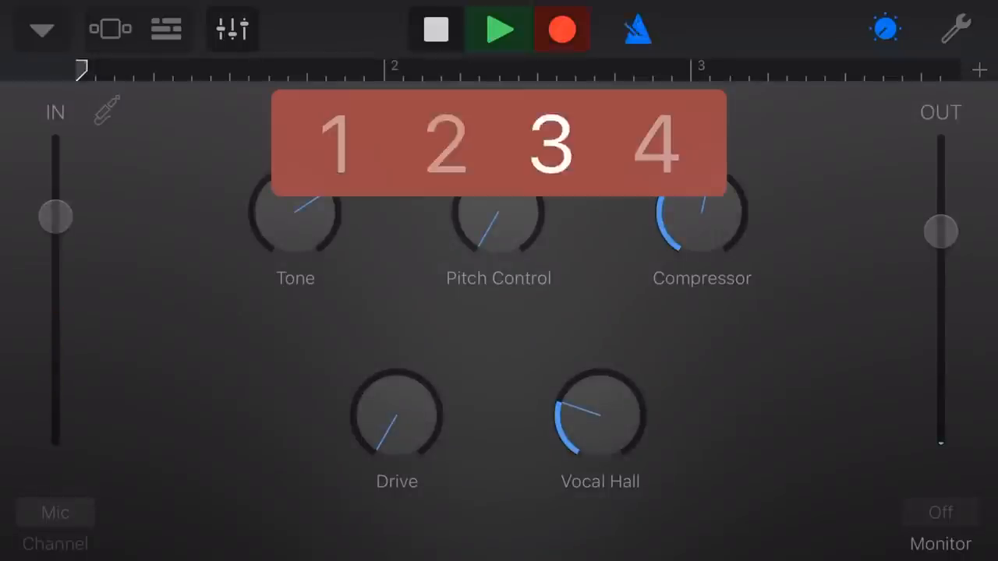
left_click(499, 28)
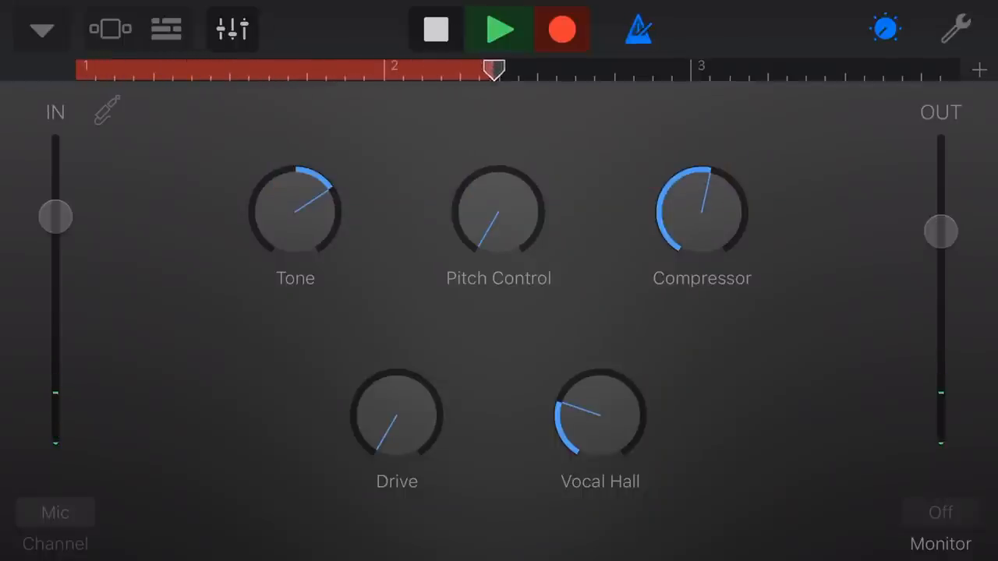
left_click(433, 28)
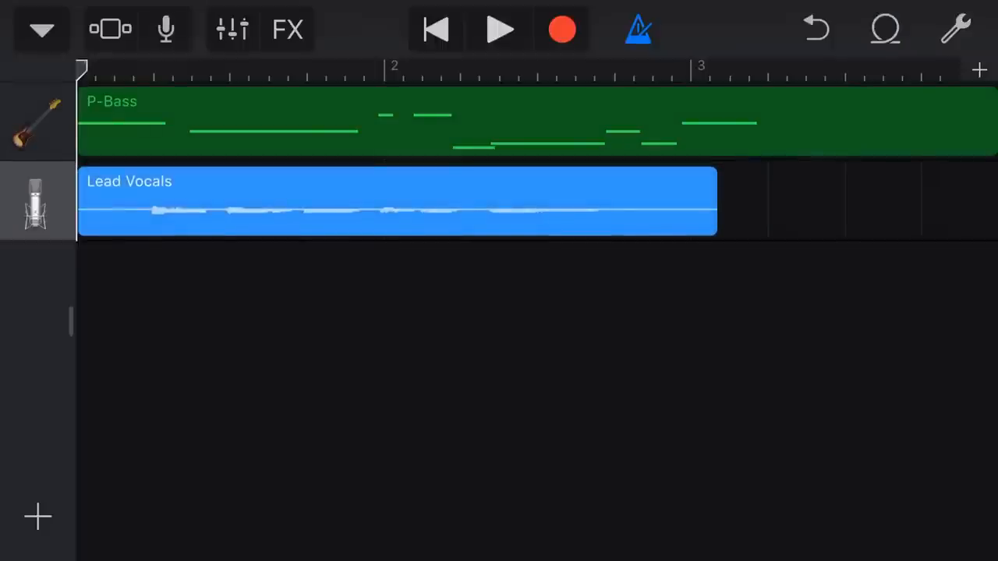
Play back the P-Bass and Lead Vocals tracks, rewind, and close the song to My Songs
left_click(499, 28)
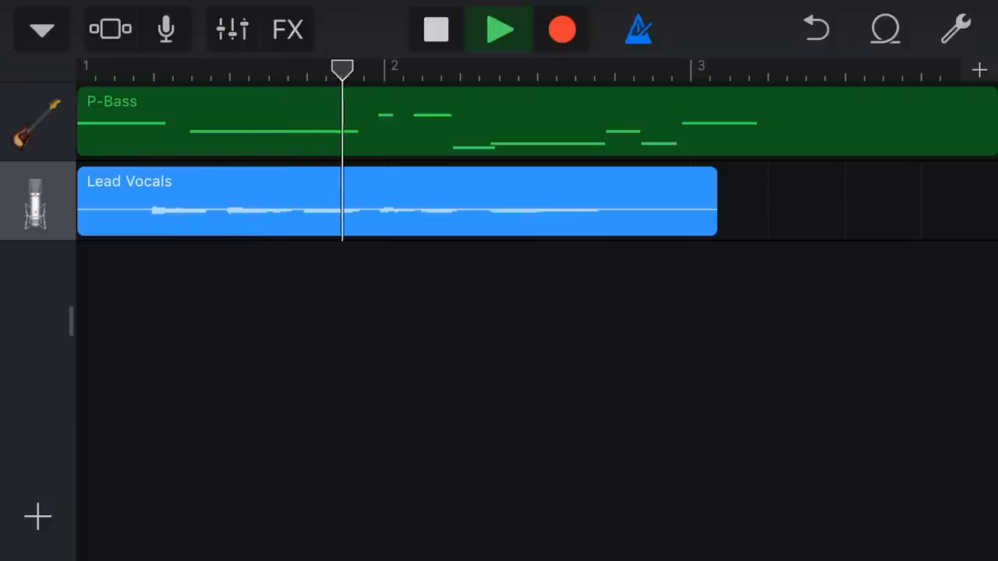
left_click(499, 28)
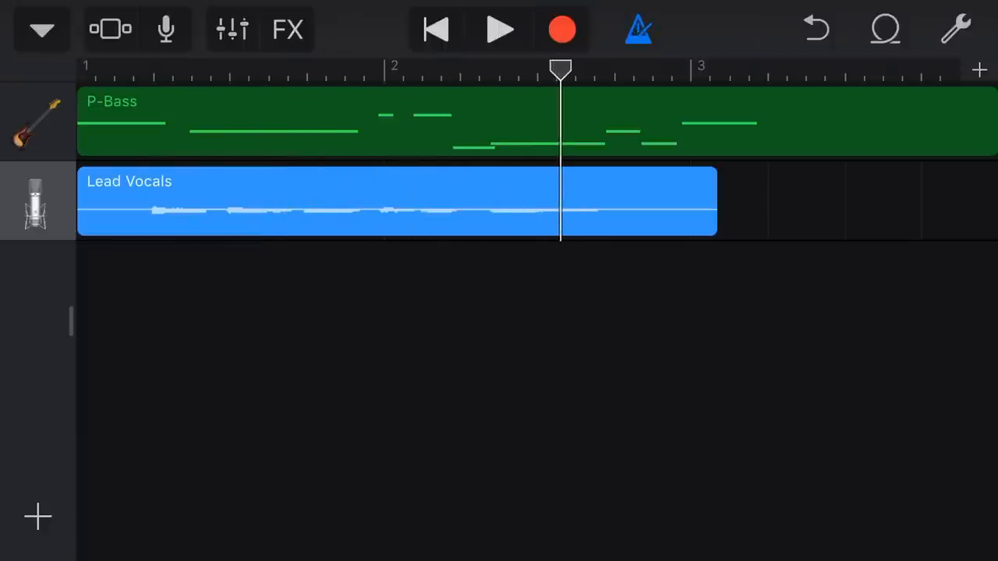
left_click(434, 28)
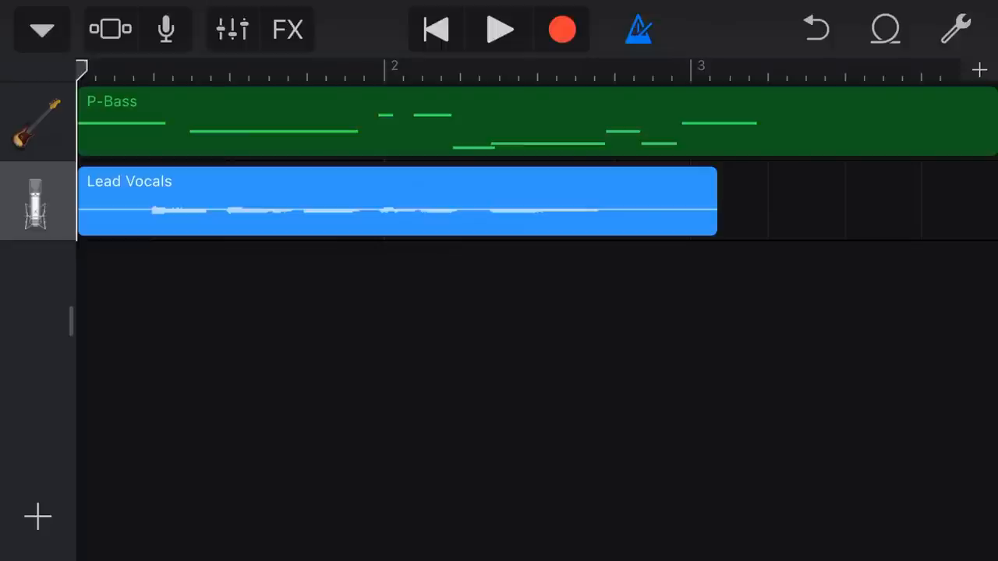
left_click(40, 28)
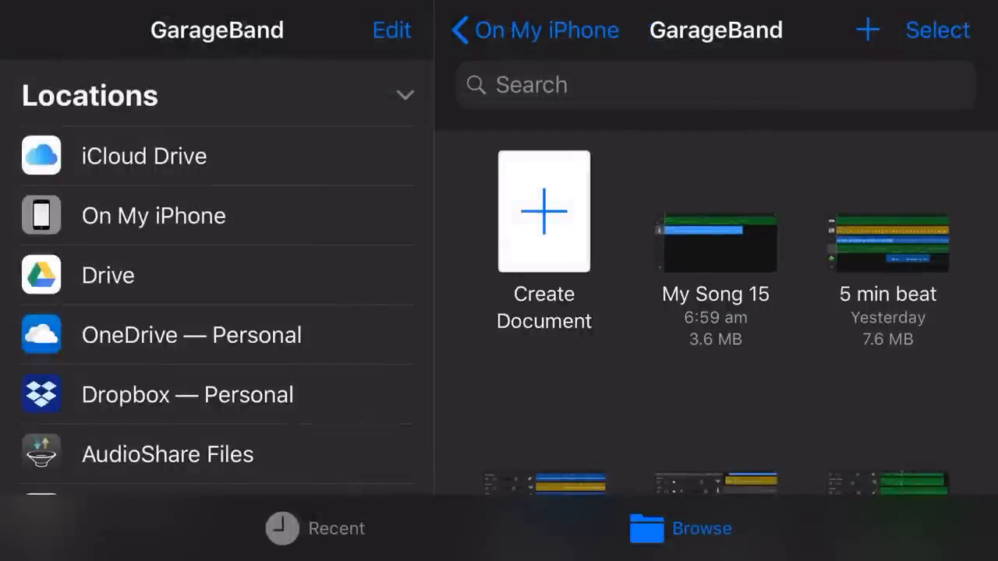
Create a new song and show the Live Loops starter templates
left_click(542, 212)
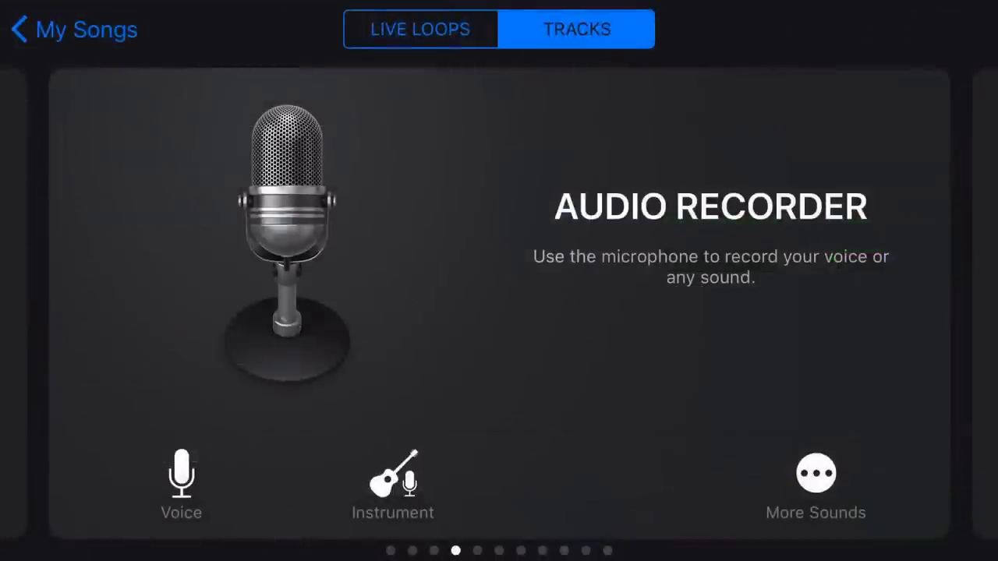
left_click(420, 28)
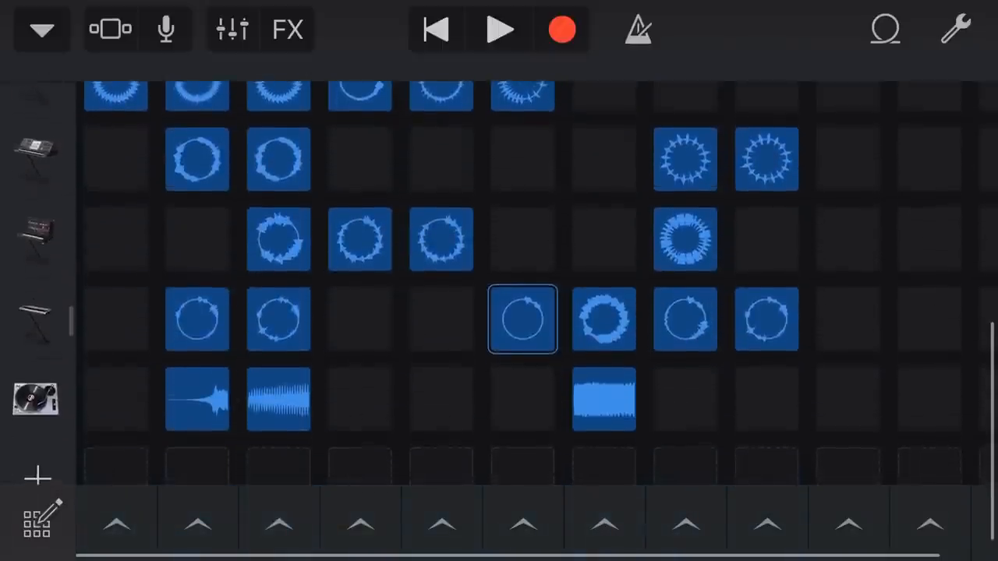
Hide the track headers, trigger the Beats loop in column 4, then stop playback
scroll("down", 3)
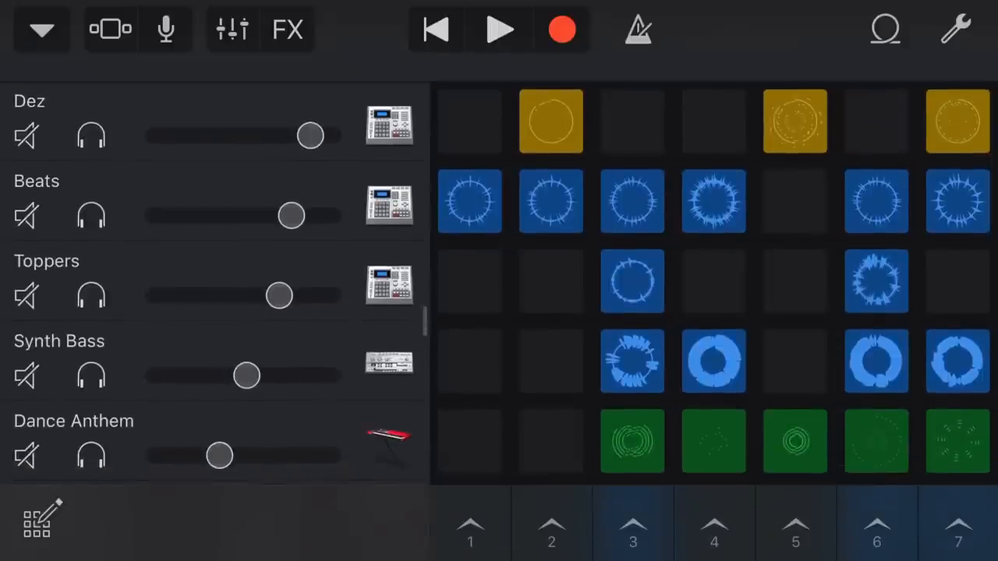
left_click(469, 280)
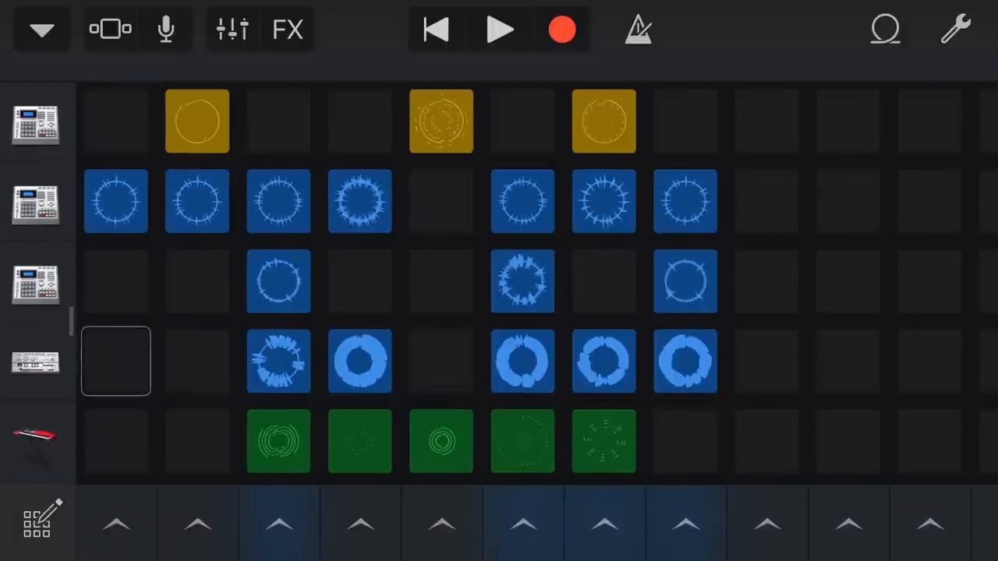
left_click(358, 201)
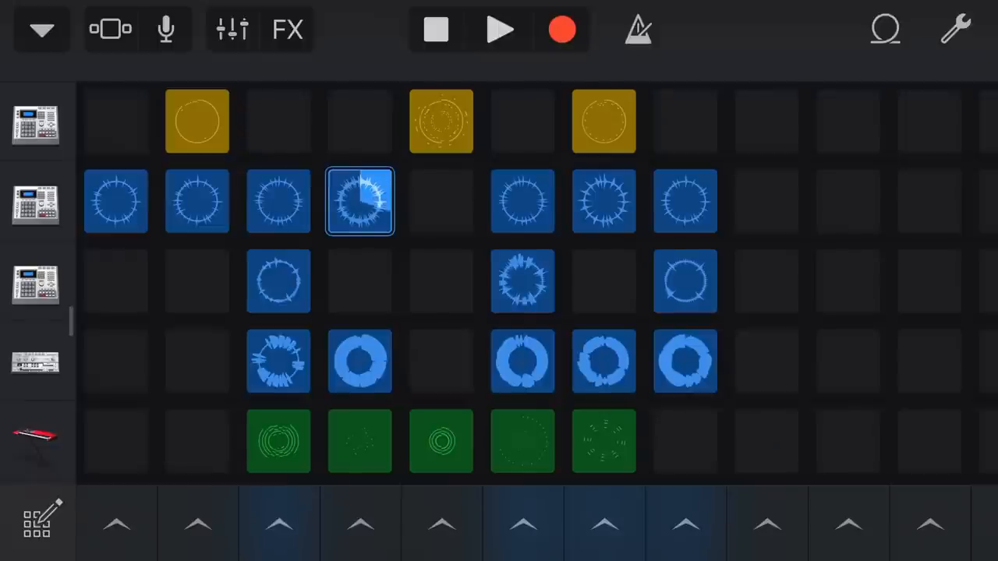
left_click(359, 199)
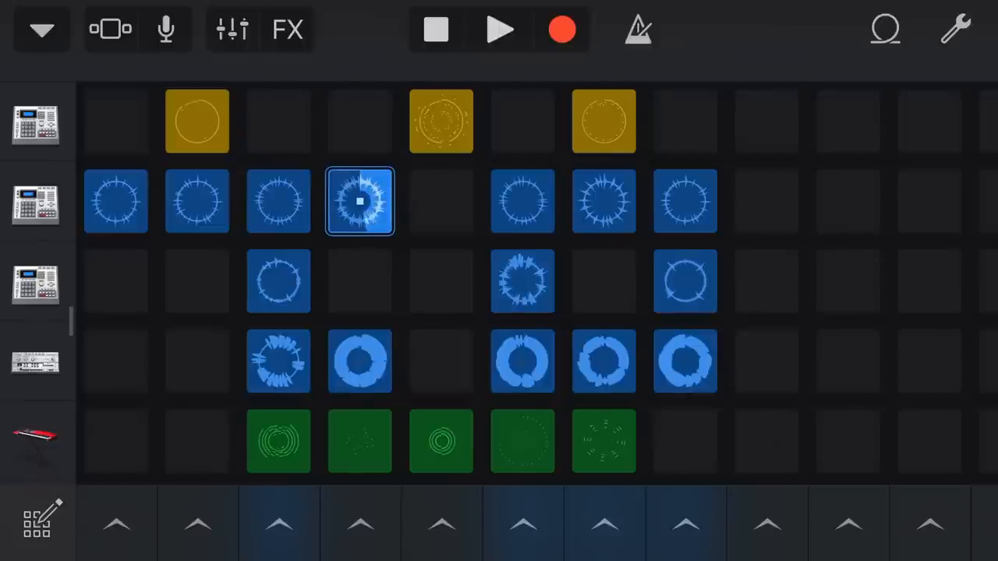
left_click(437, 30)
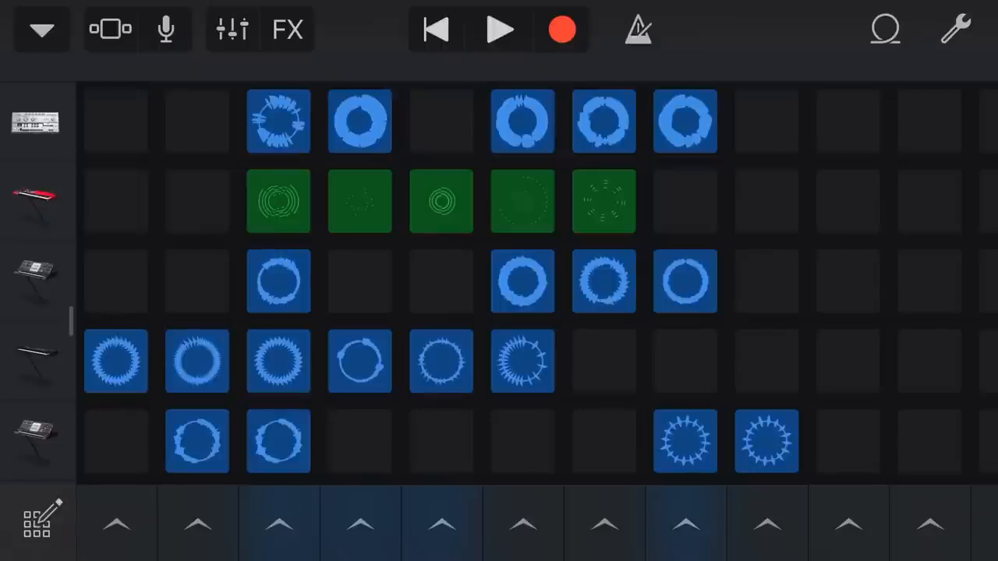
Record a live performance launching different synth and keyboard loop sets in turn
left_click(499, 28)
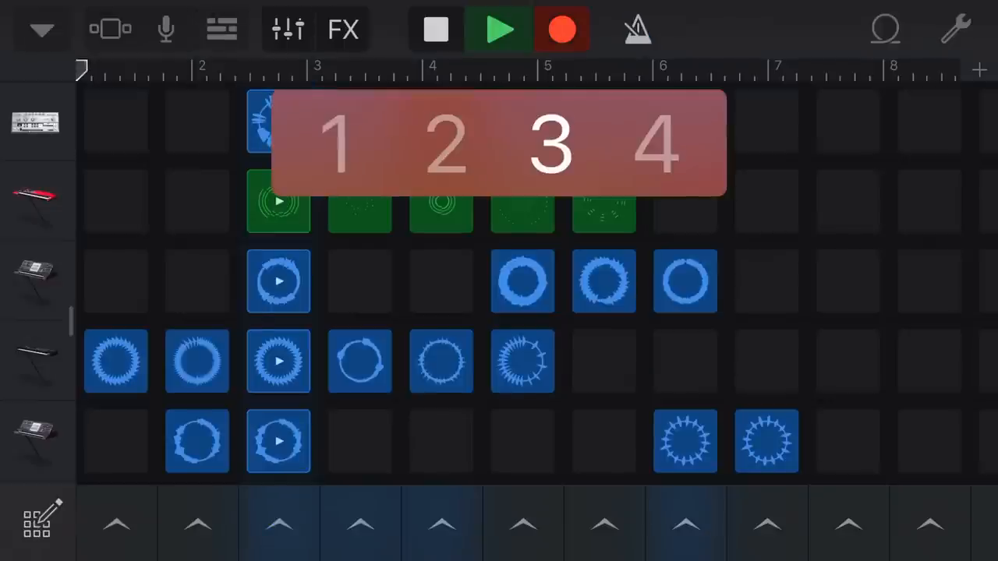
left_click(499, 28)
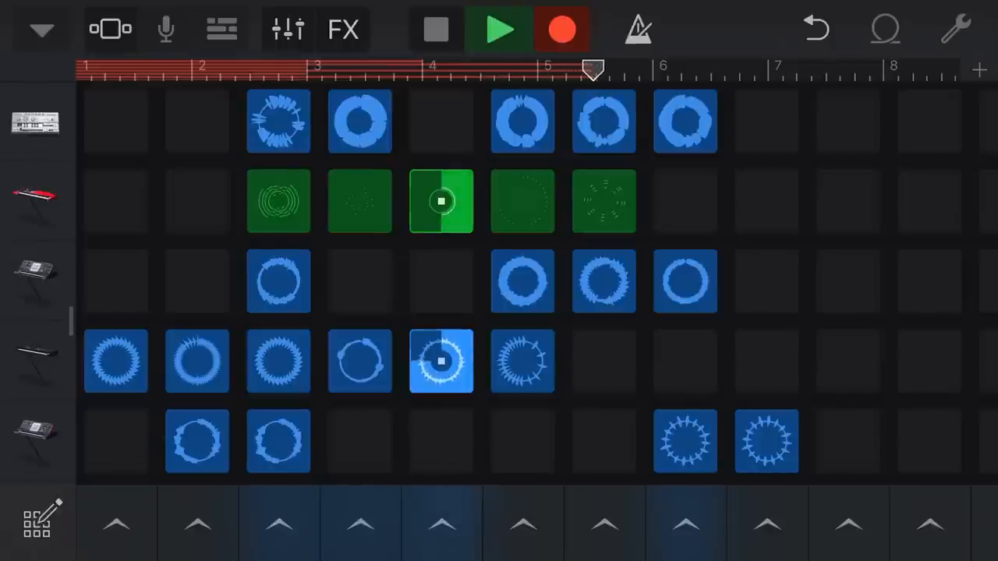
left_click(435, 28)
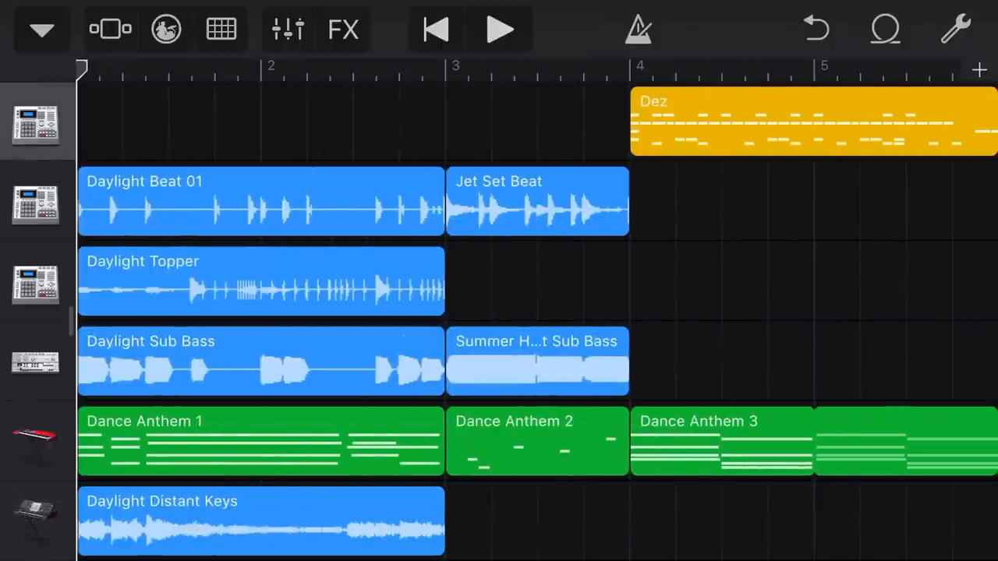
Reveal the track names and volume controls and scroll through the recorded loop tracks
scroll("down", 3)
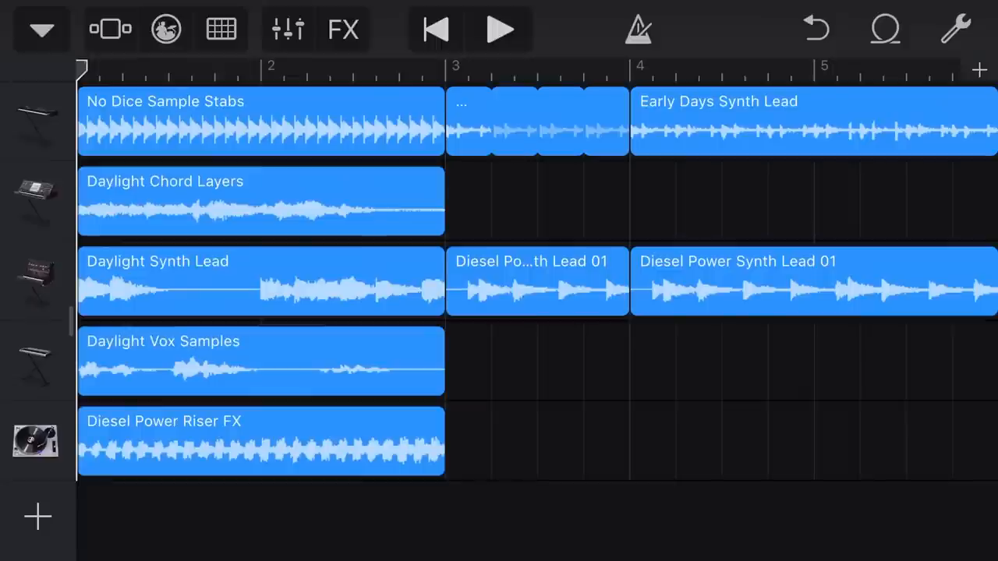
left_click(165, 28)
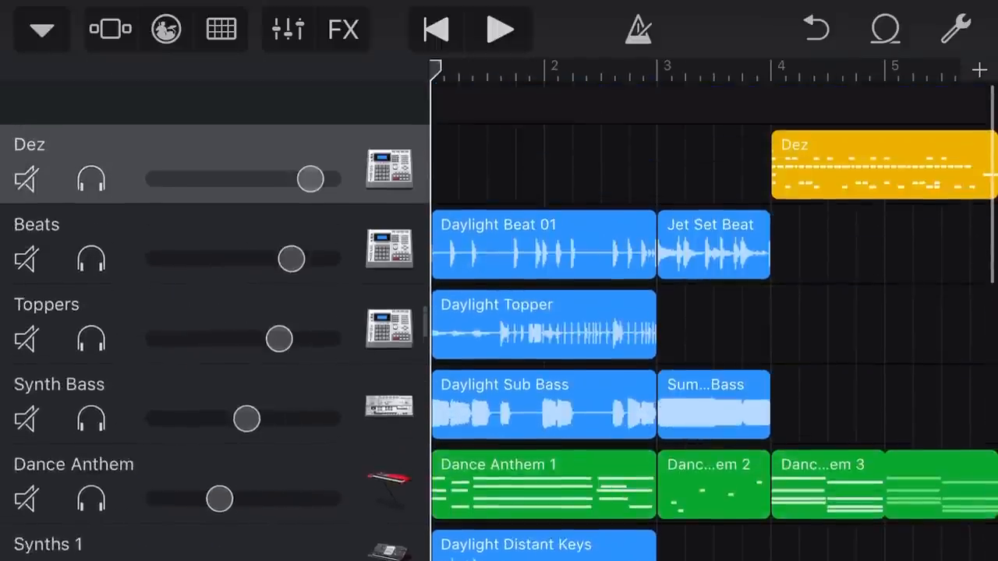
scroll("up", 3)
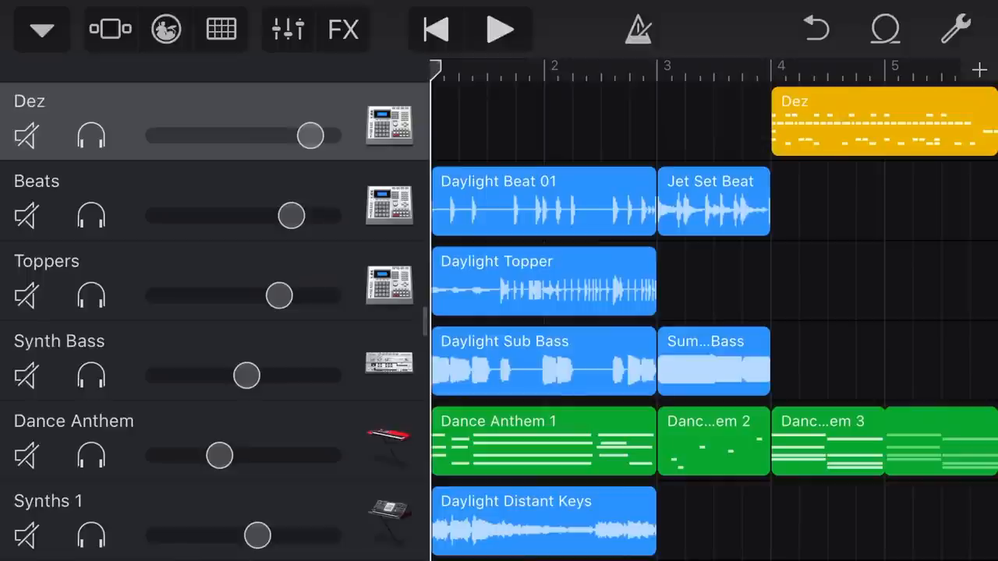
scroll("down", 3)
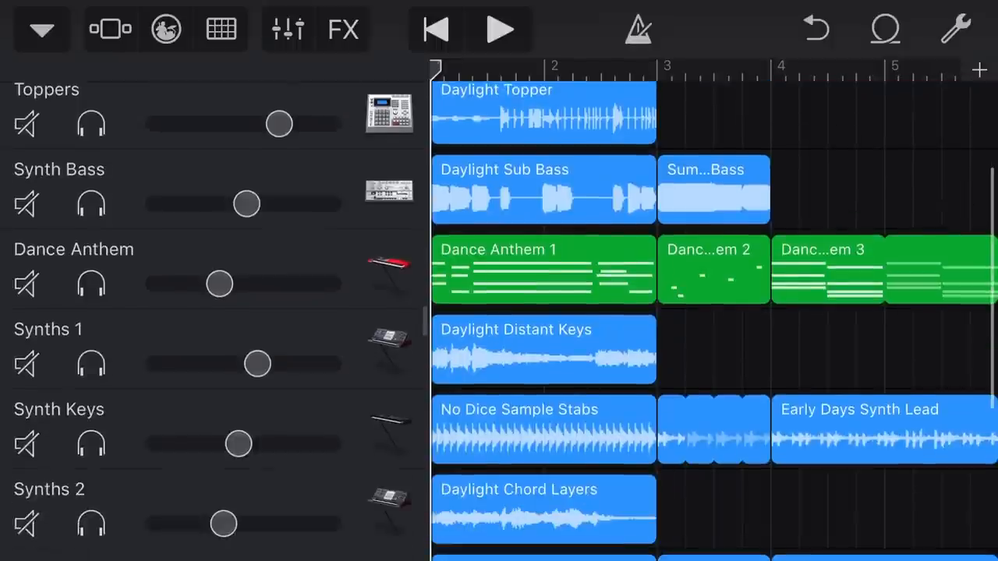
scroll("down", 3)
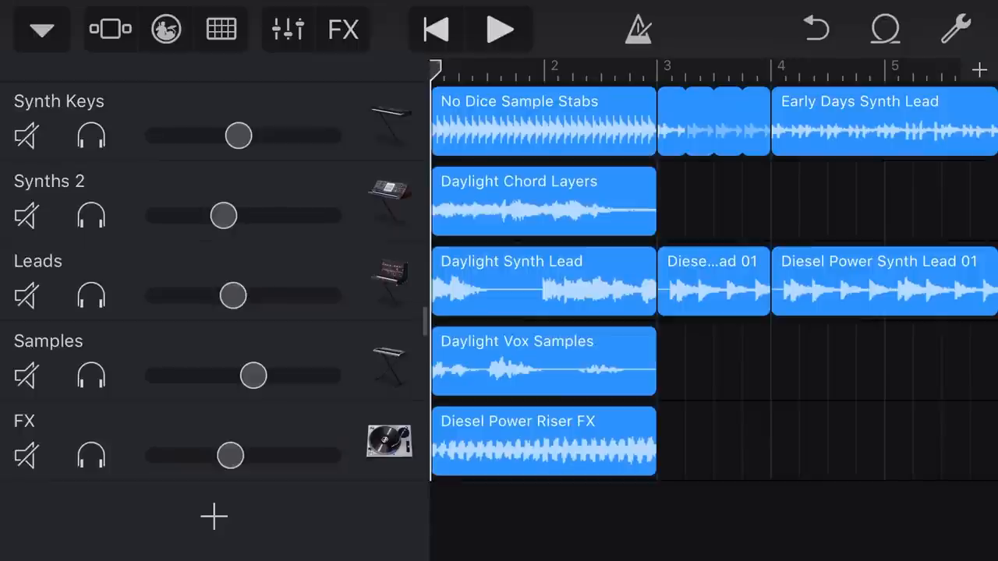
scroll("up", 3)
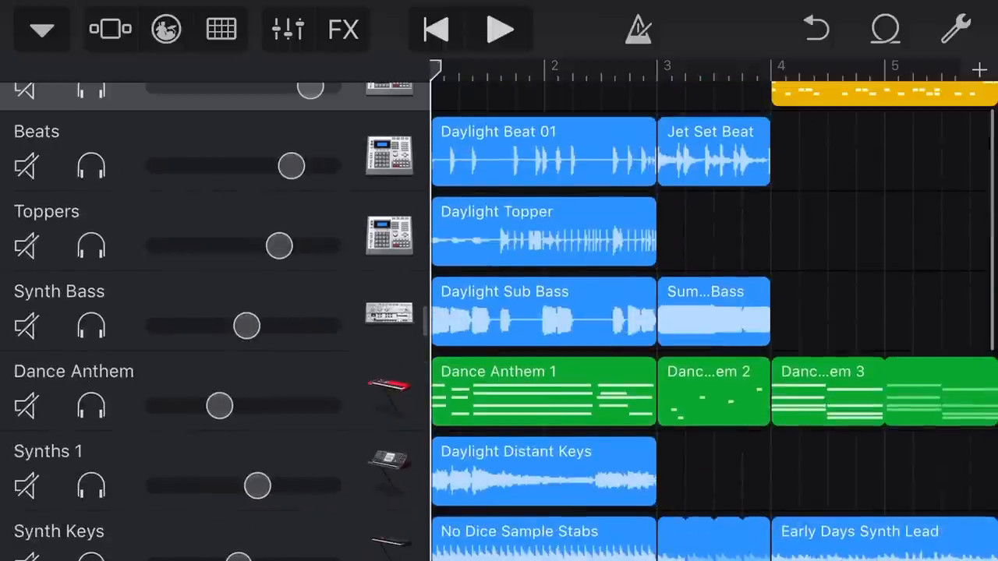
scroll("down", 3)
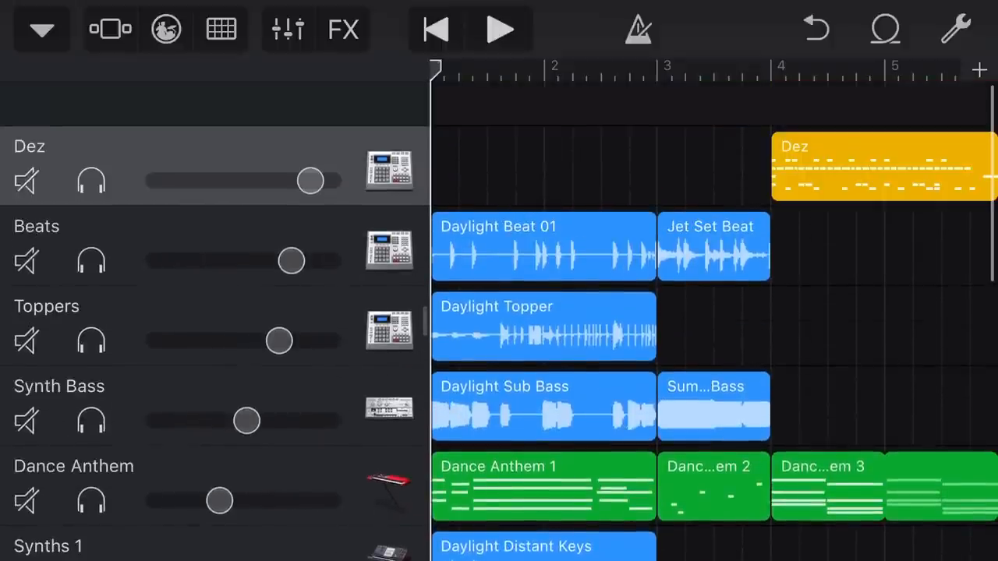
Toggle between the loops grid and tracks timeline, then play the song from the start
left_click(221, 29)
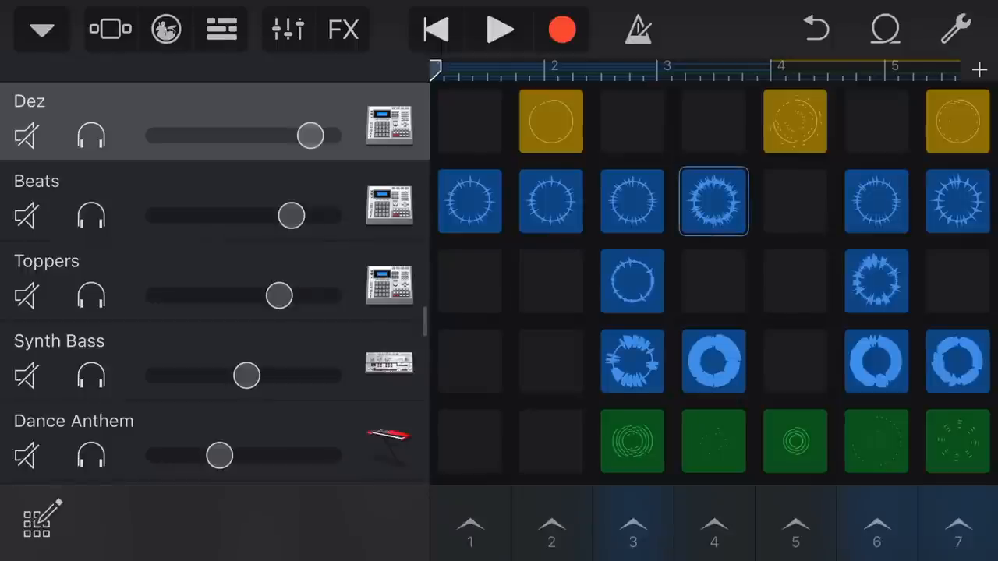
left_click(221, 28)
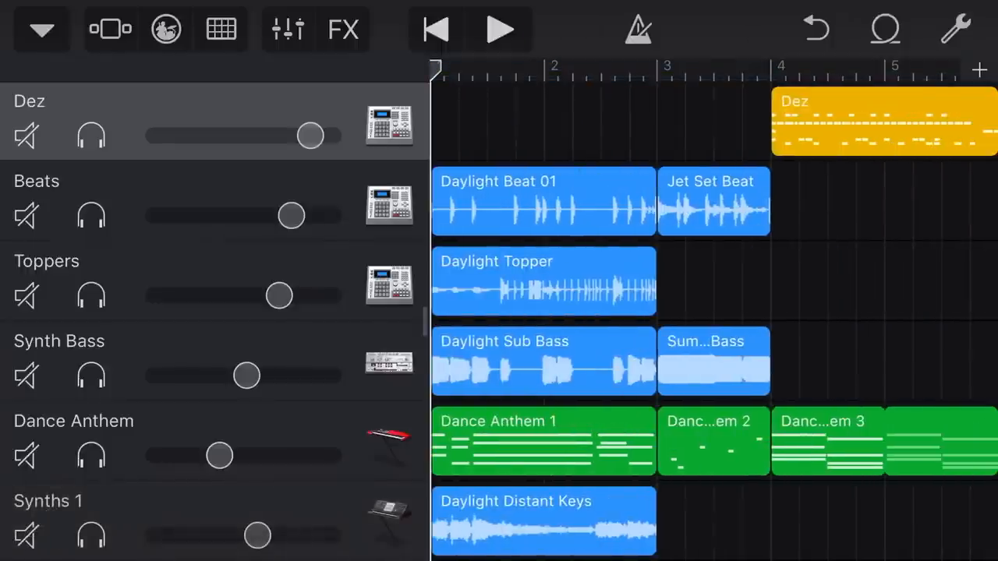
scroll("down", 3)
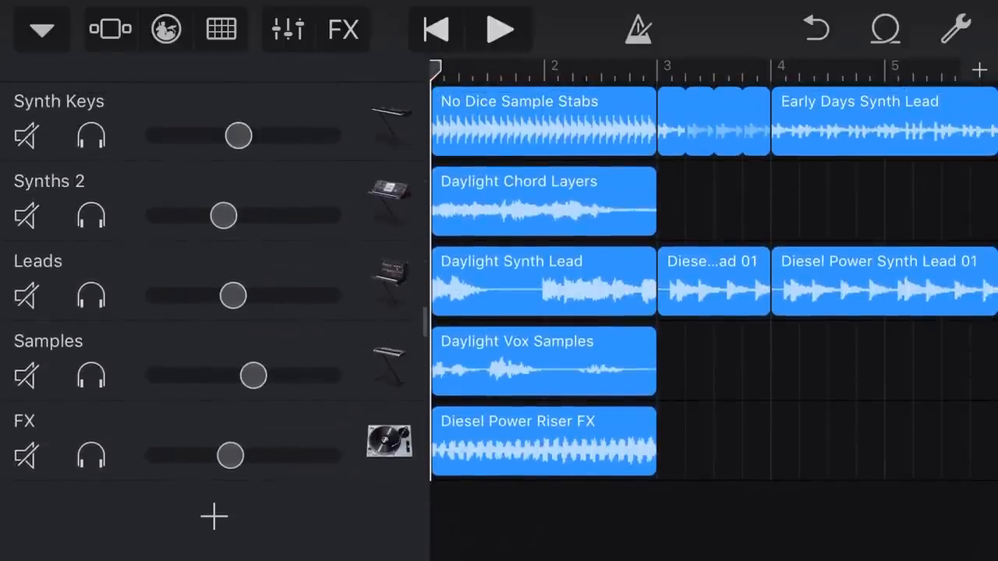
left_click(500, 29)
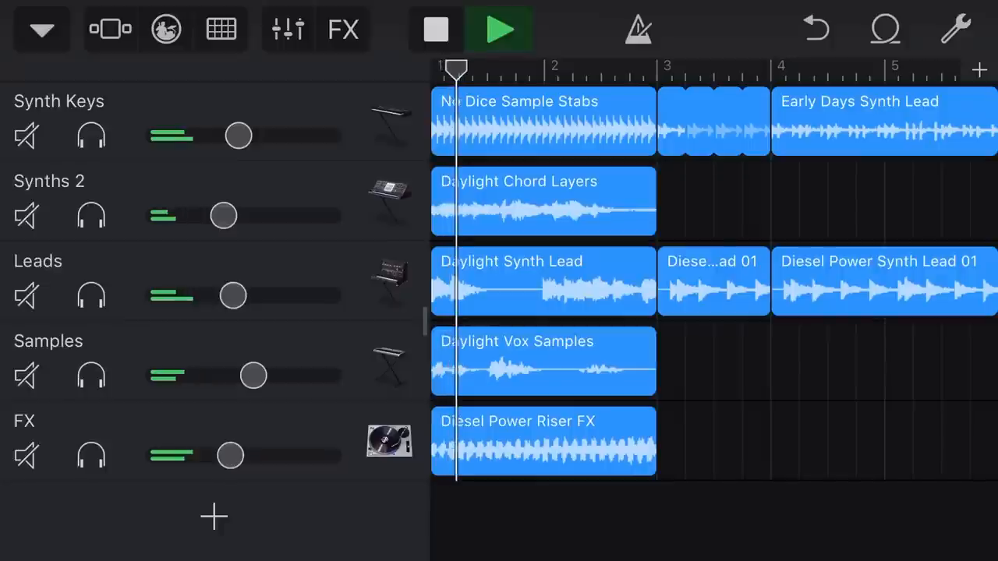
Add an Audio Recorder Voice track, record a short vocal take, and return to the timeline
left_click(435, 28)
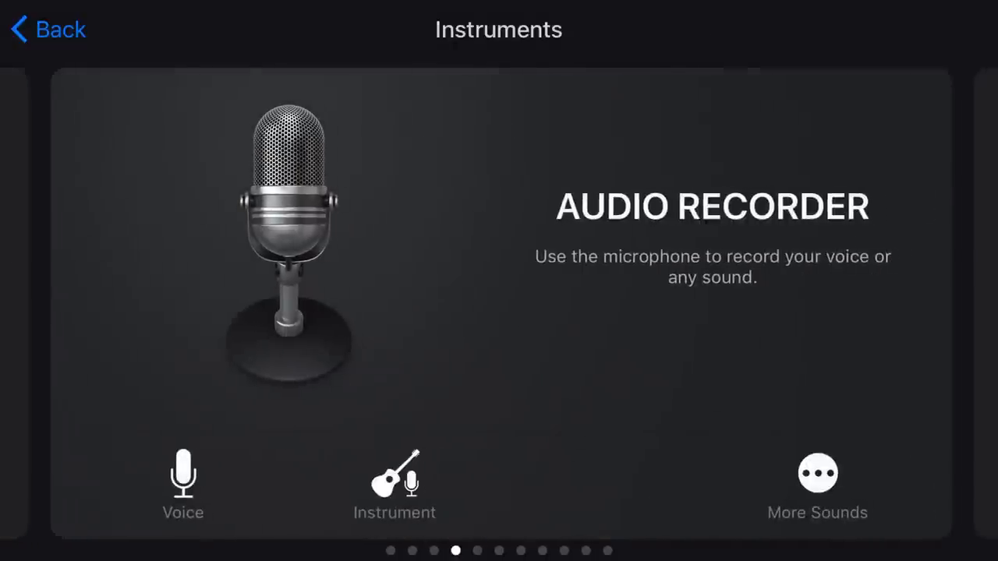
left_click(182, 475)
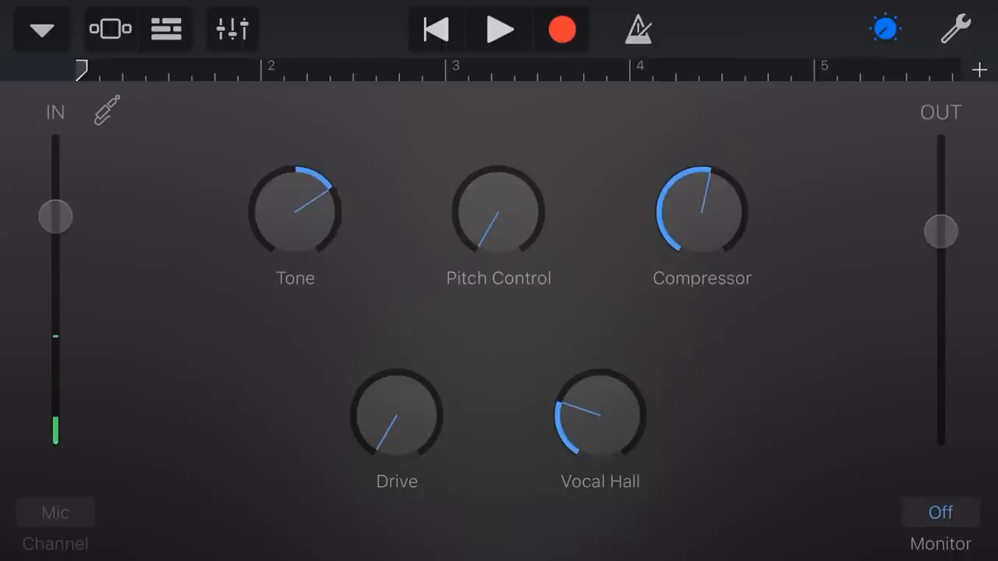
left_click(499, 28)
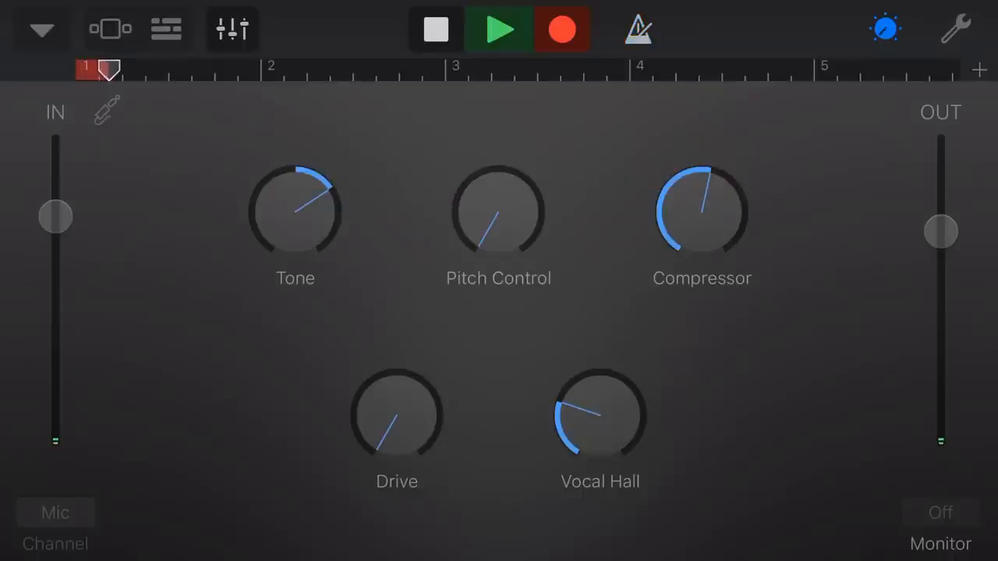
left_click(499, 28)
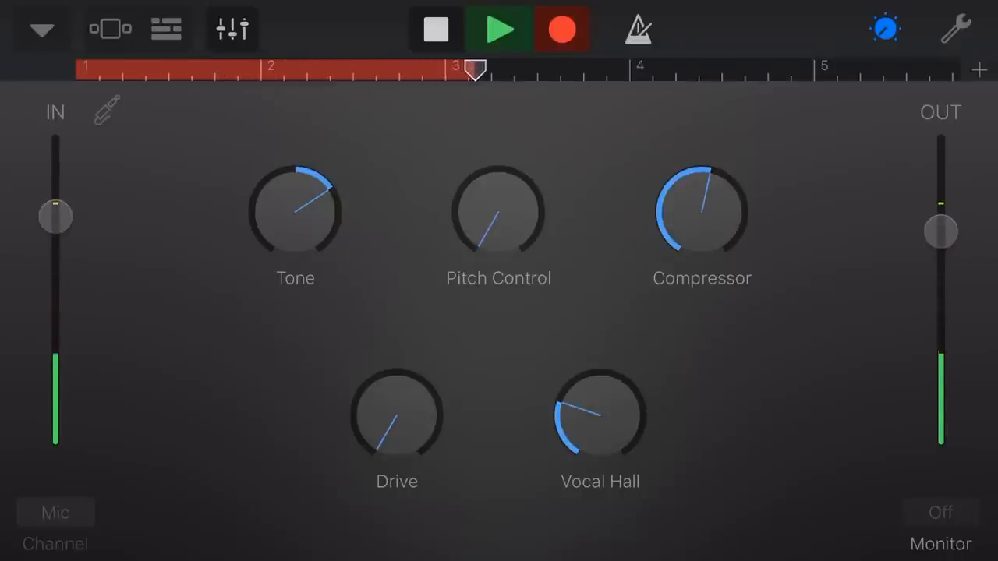
left_click(435, 28)
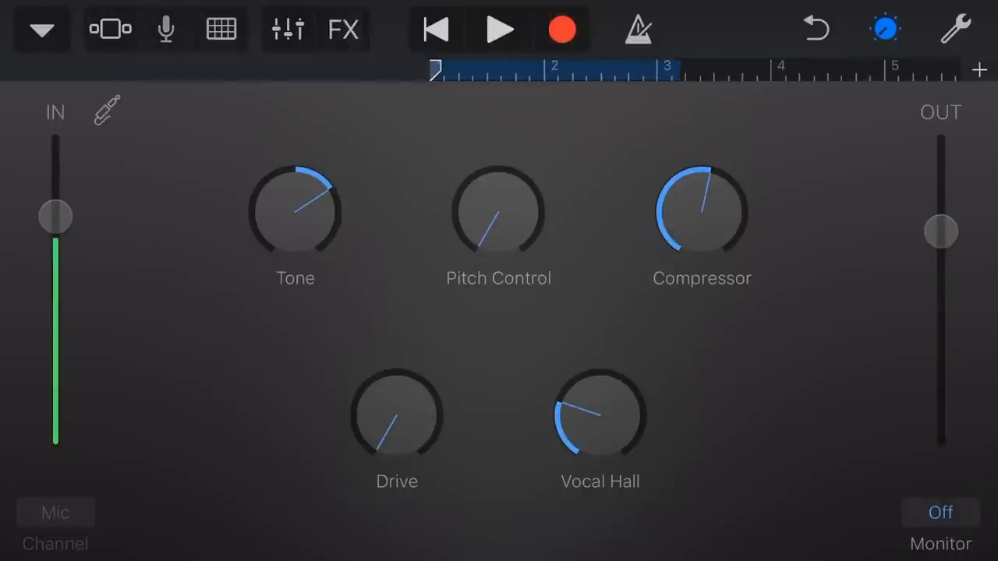
left_click(221, 28)
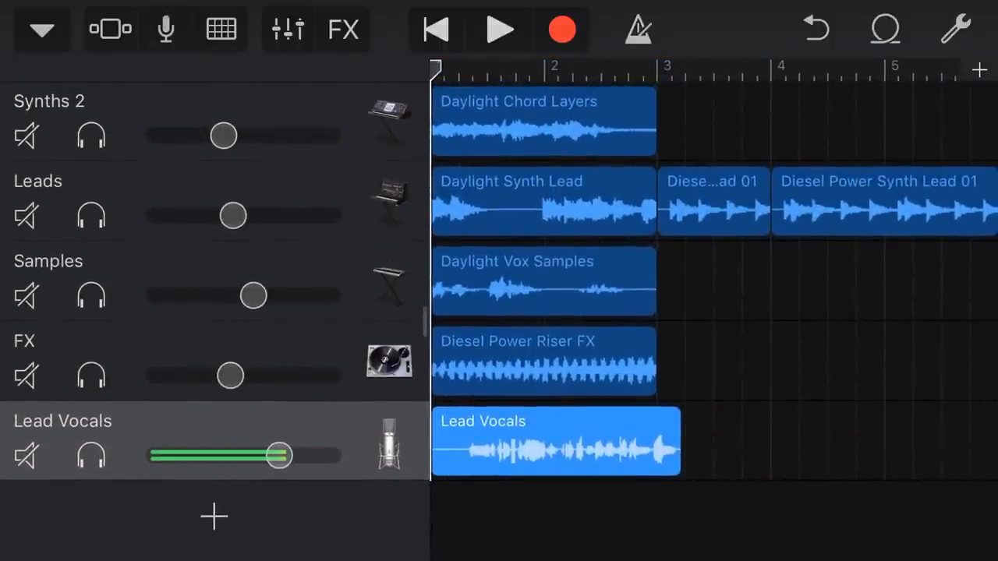
left_click_drag(281, 455, 279, 456)
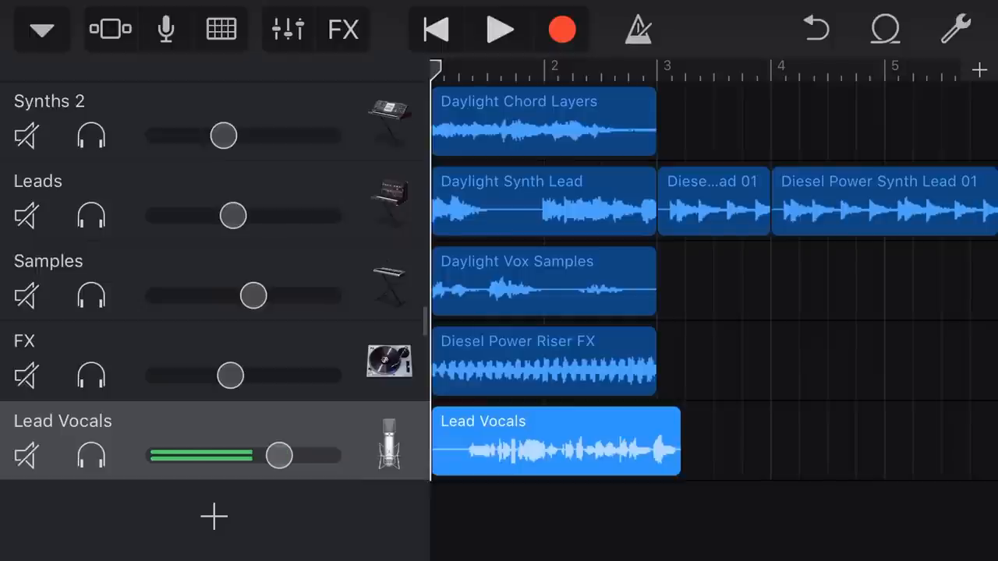
left_click(499, 29)
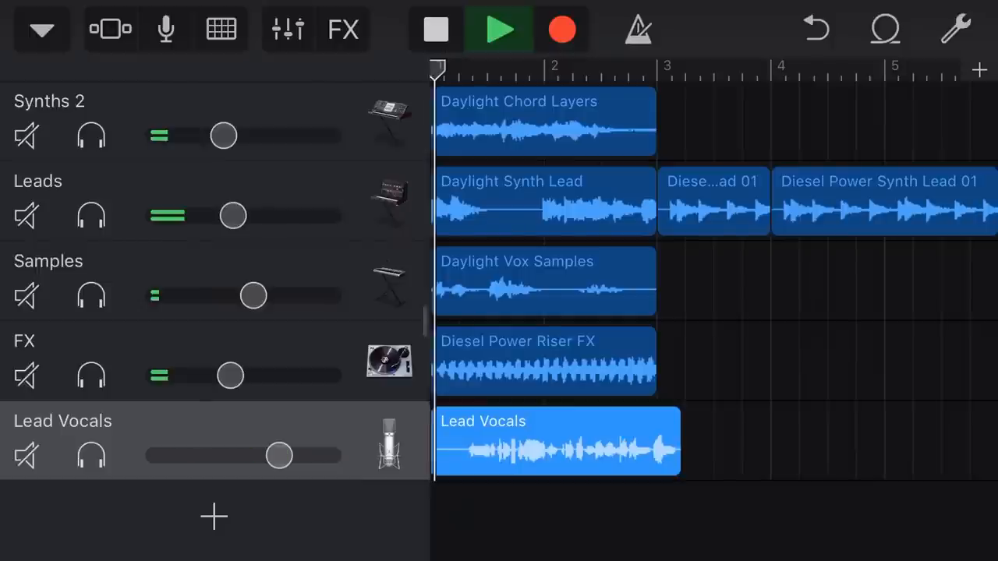
left_click(499, 28)
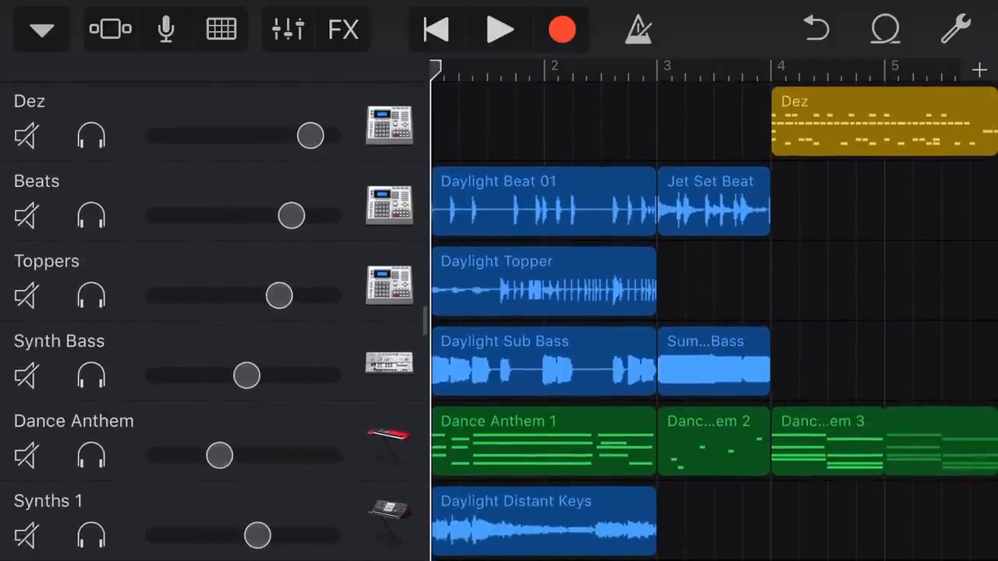
left_click(40, 30)
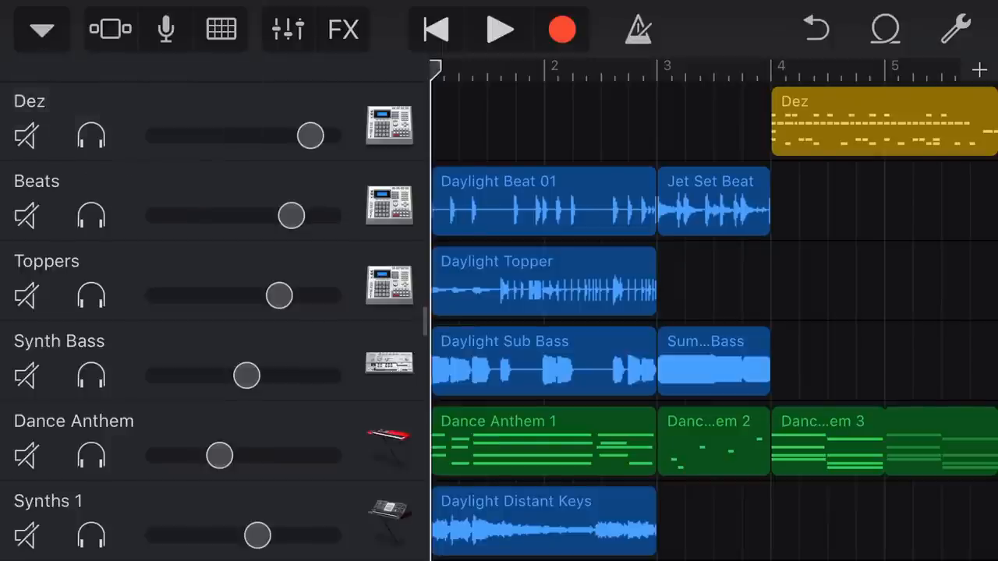
scroll("down", 3)
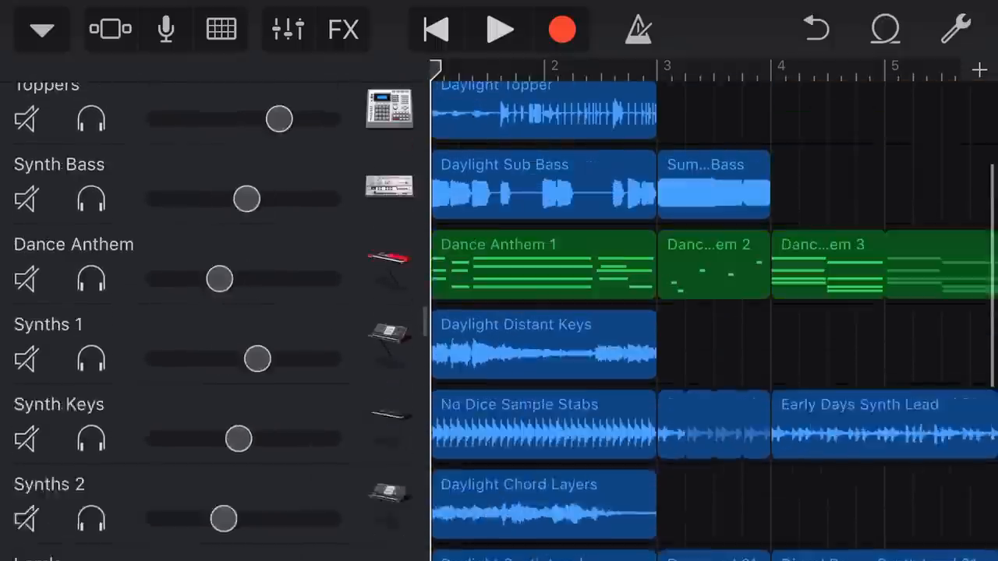
left_click(221, 30)
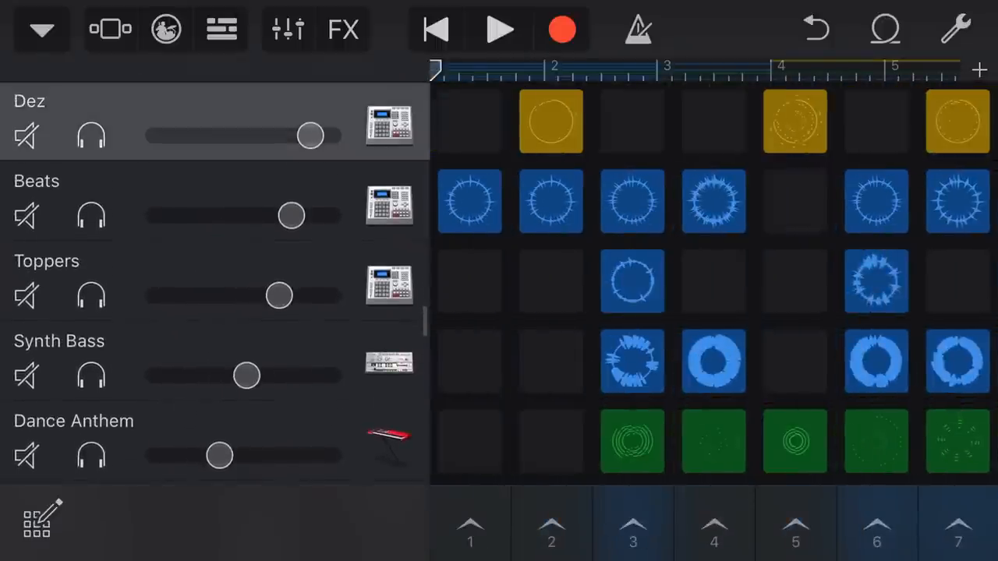
scroll("down", 3)
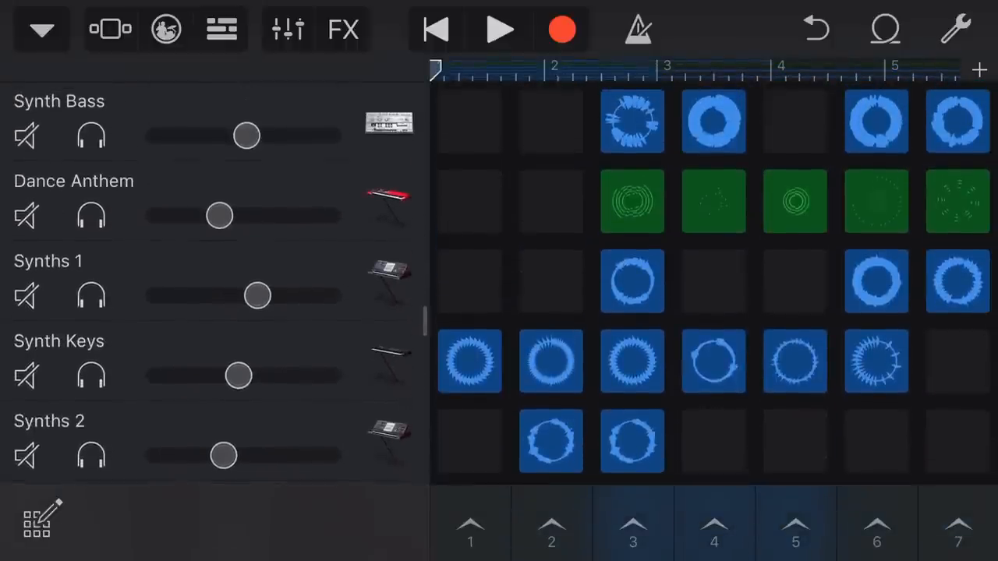
left_click(221, 28)
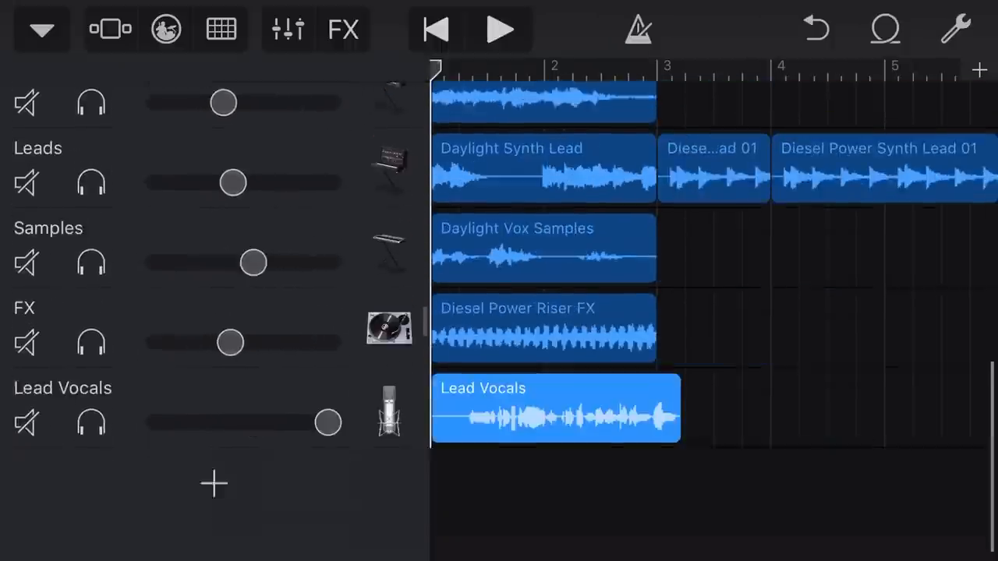
scroll("down", 3)
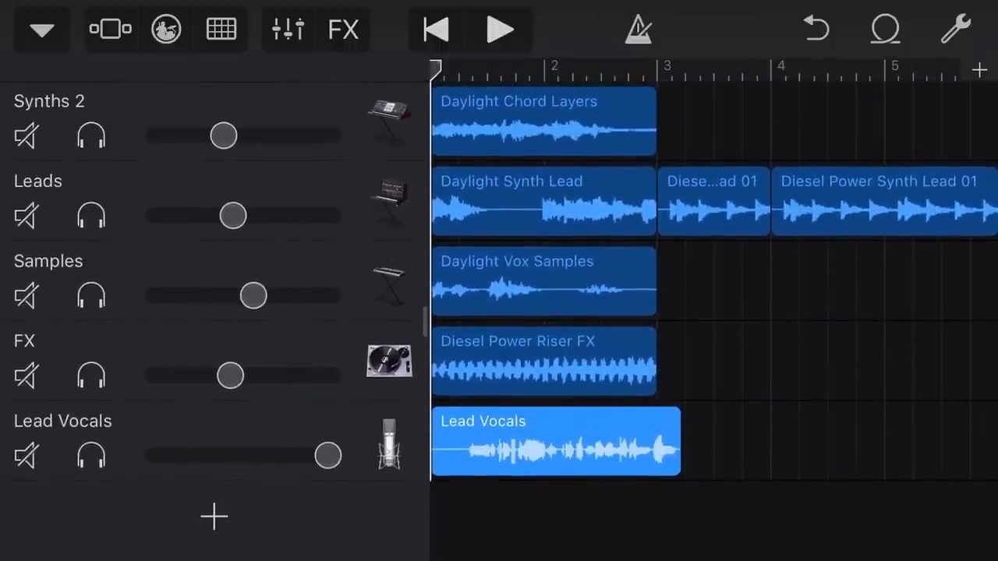
scroll("down", 3)
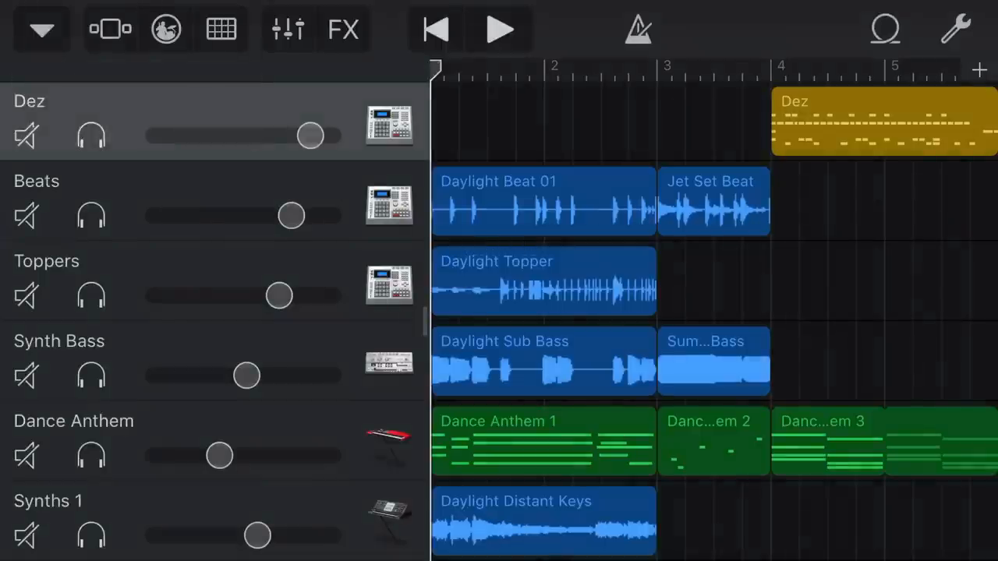
Reopen the bass and vocals song from My Songs and bring up the Live Loops templates for a new track
left_click(40, 28)
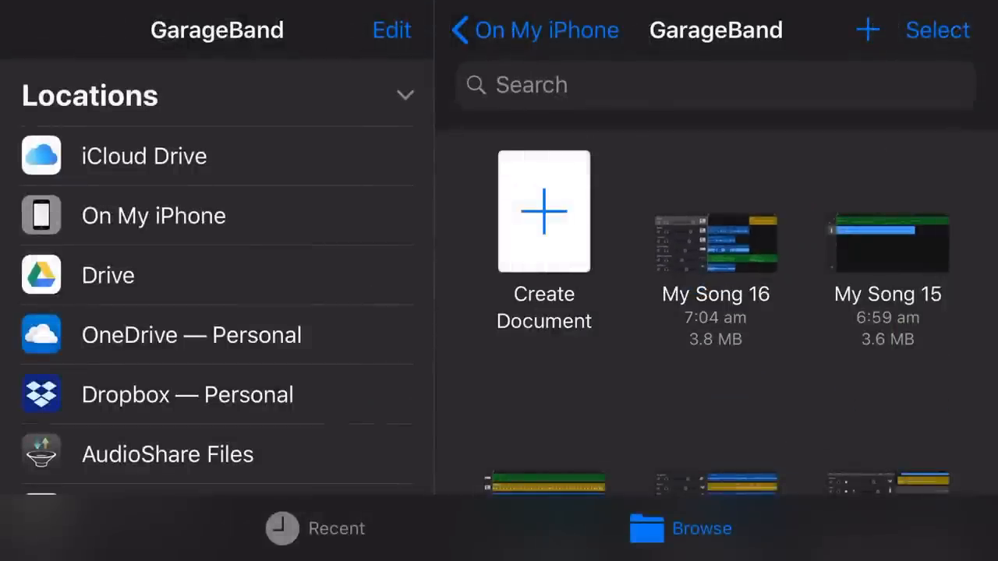
left_click(714, 242)
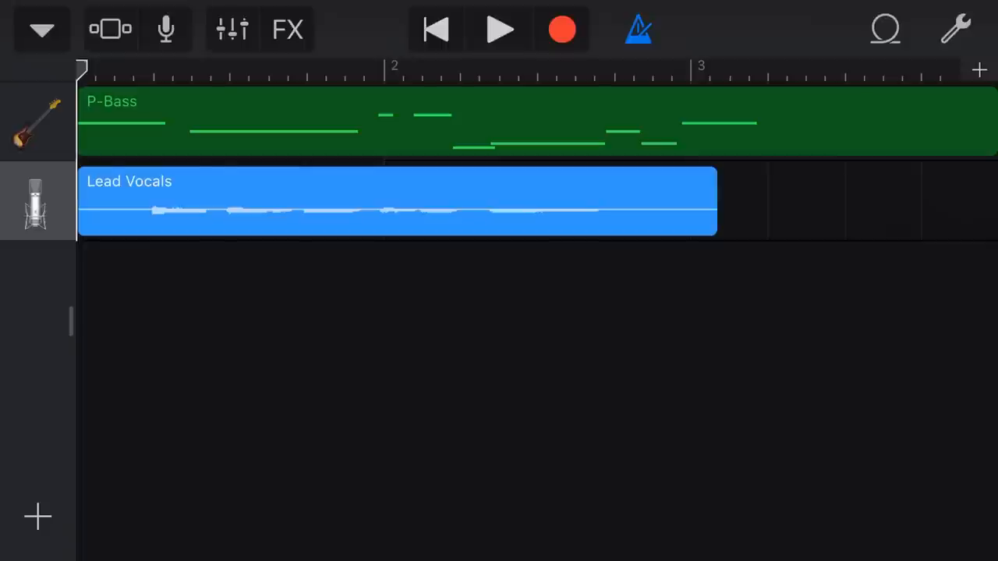
left_click(37, 515)
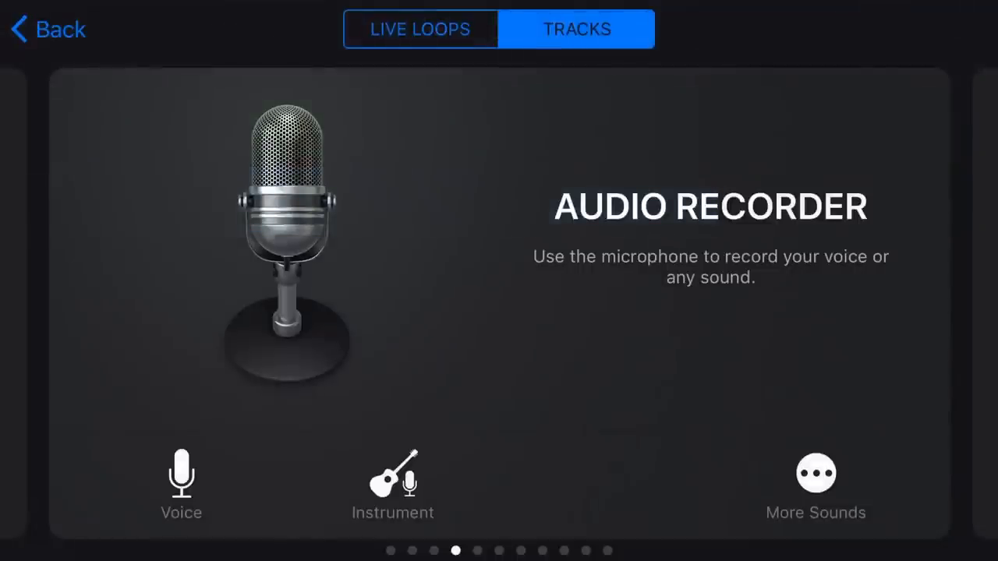
left_click(420, 28)
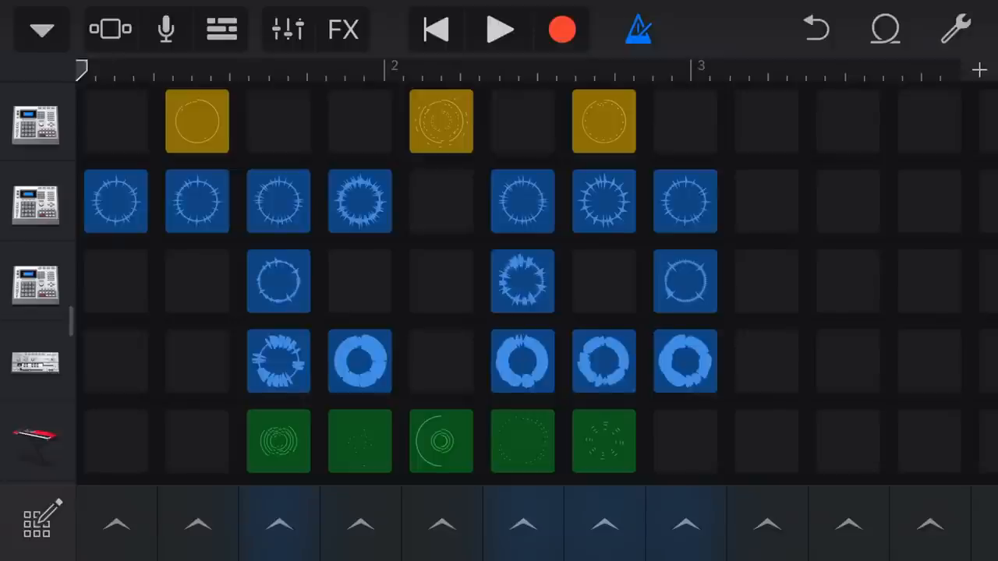
Record the Dez and Diesel Power Beat 01 loops as regions below the P-Bass and Lead Vocals tracks
left_click(499, 28)
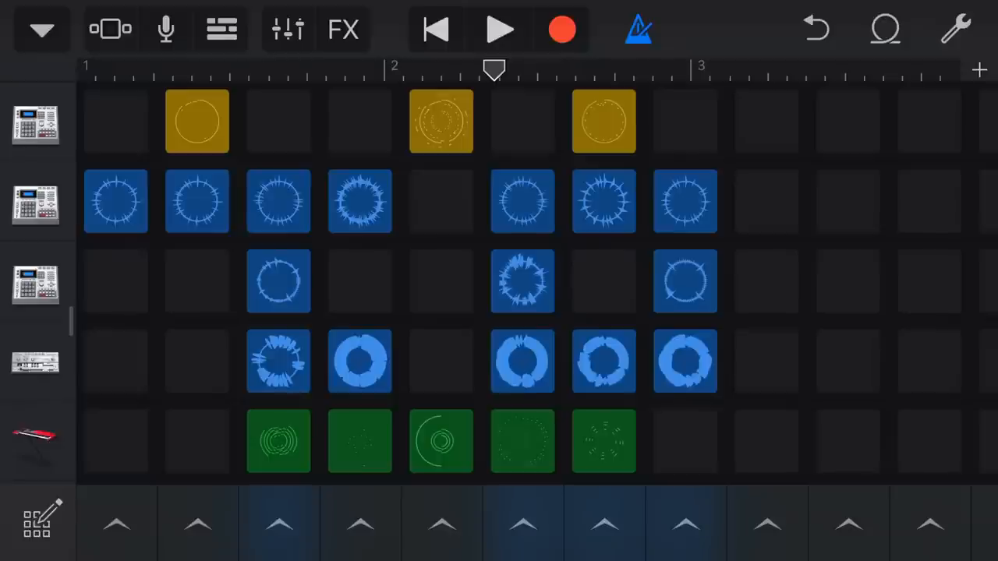
left_click(433, 28)
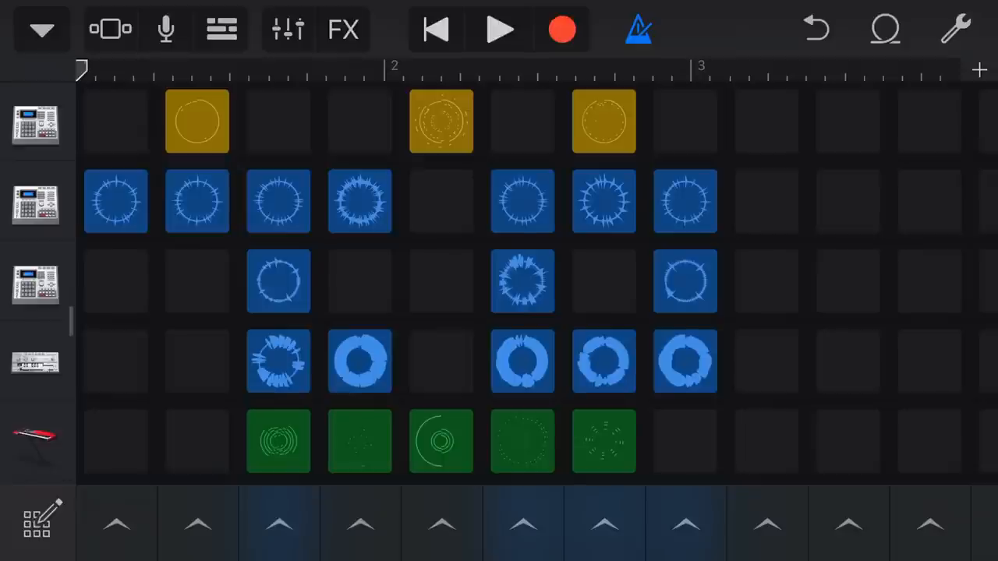
left_click(499, 30)
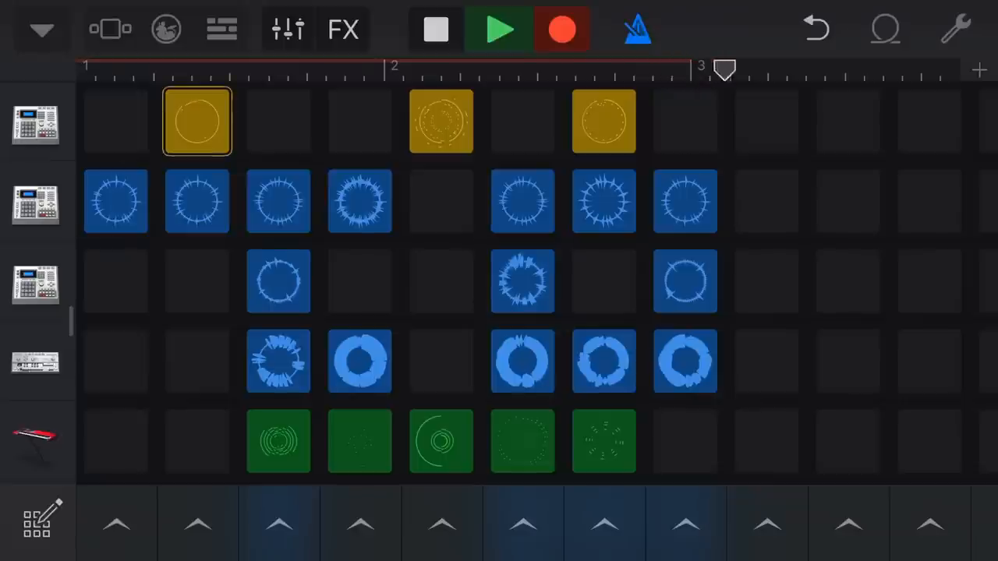
left_click(435, 28)
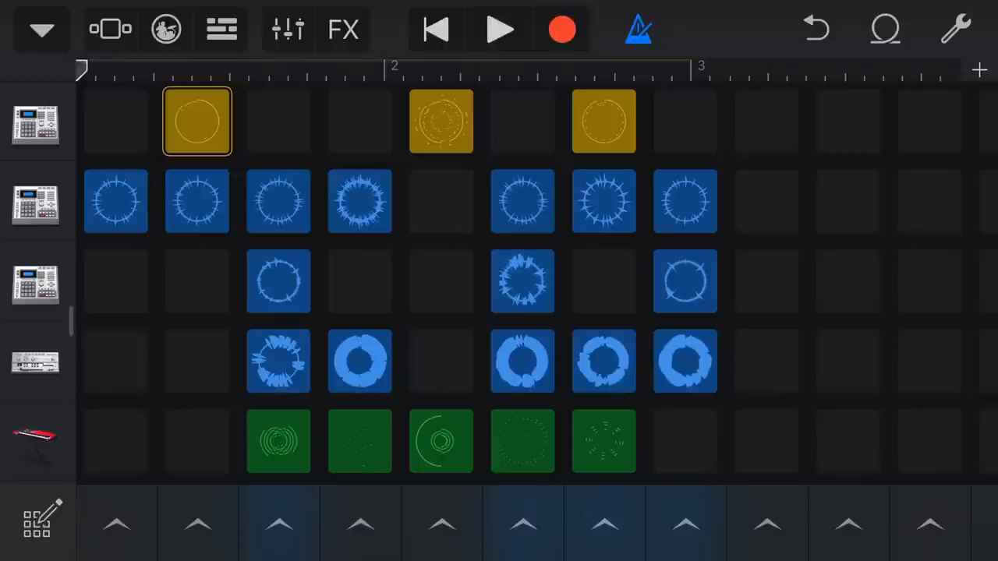
left_click(222, 28)
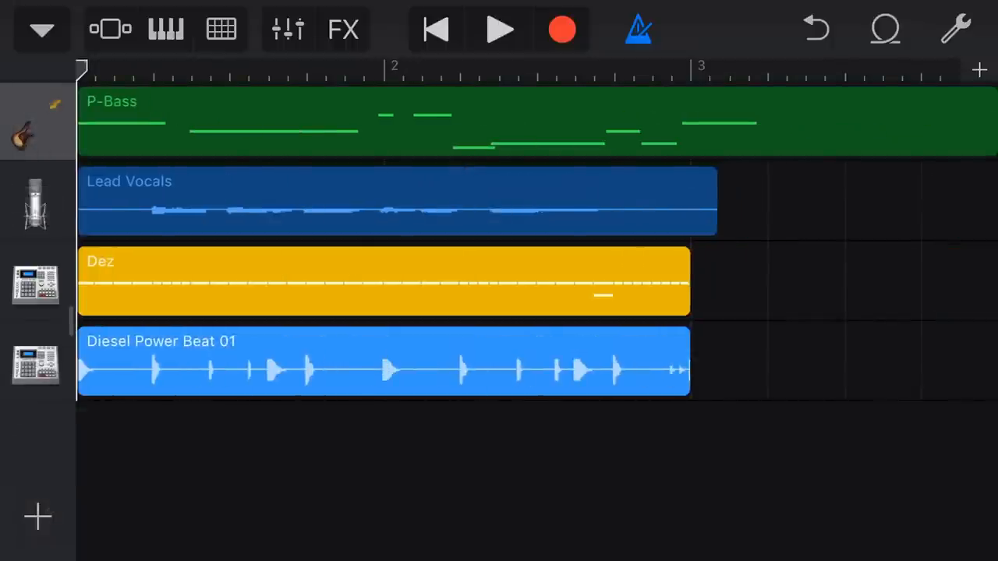
Reveal track headers and review the new Dez and beat tracks against the loop grid
left_click(166, 28)
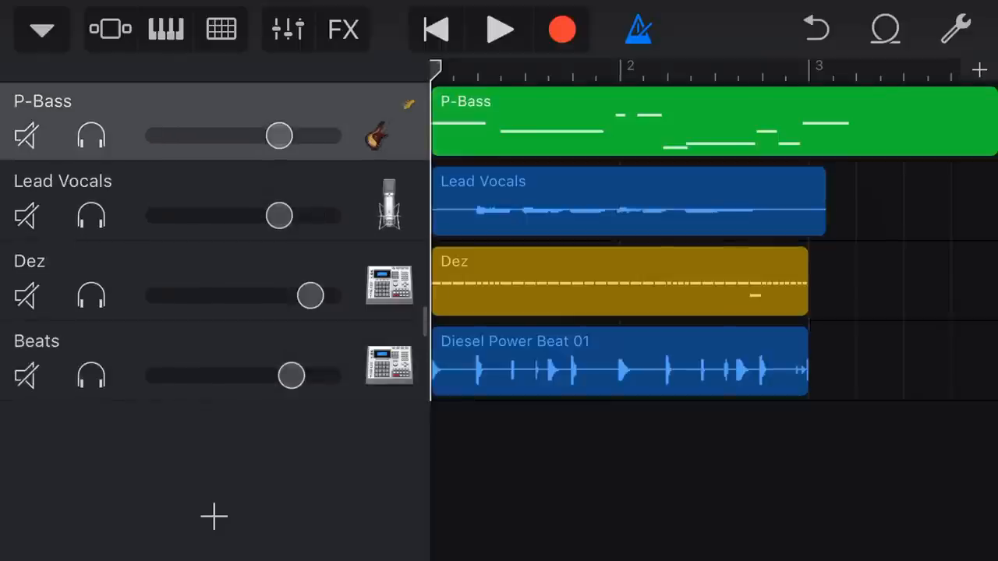
left_click(499, 29)
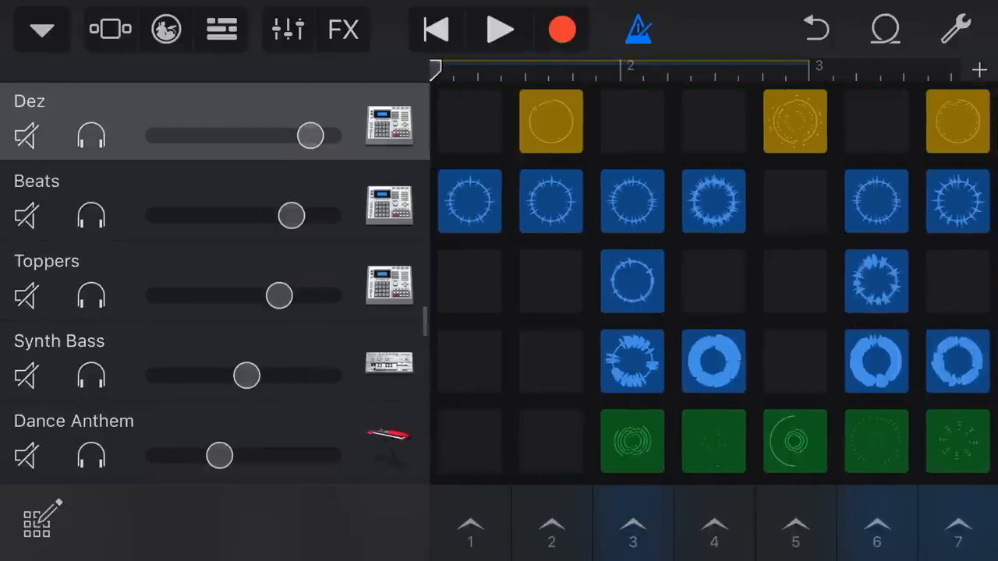
left_click(221, 28)
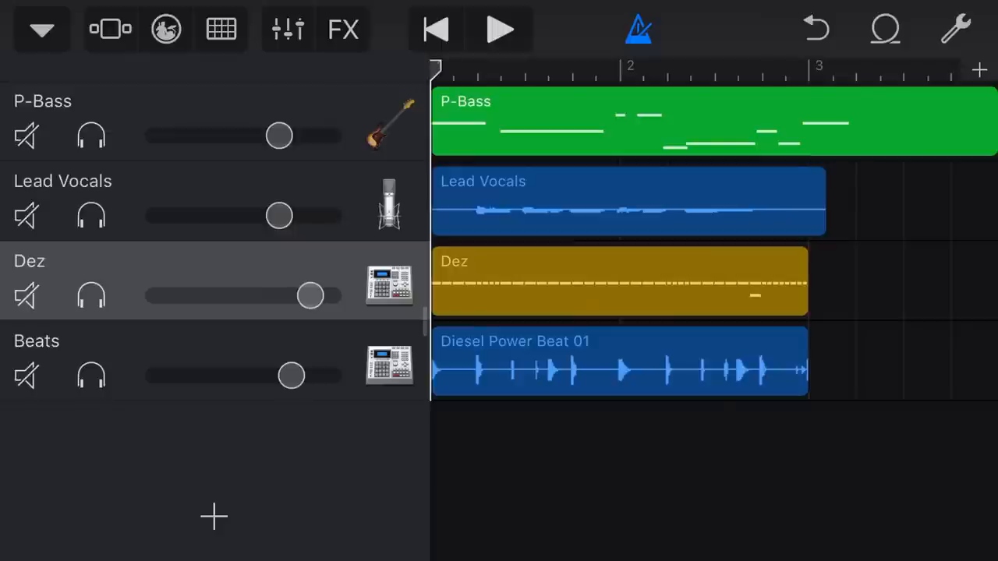
Bring up the Live Loops template choices (EDM, Hip Hop, Rock) for a new grid
left_click(213, 516)
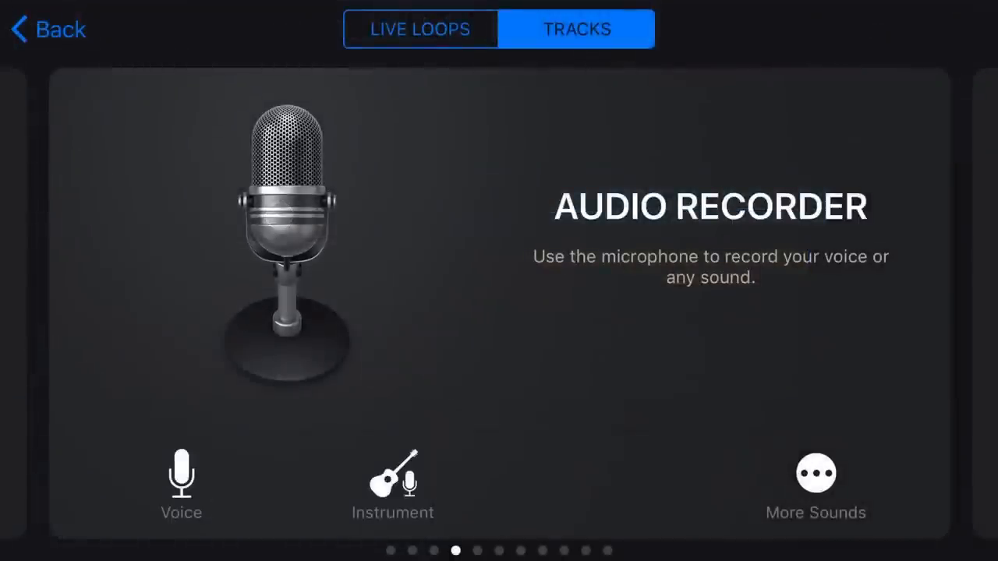
left_click(420, 28)
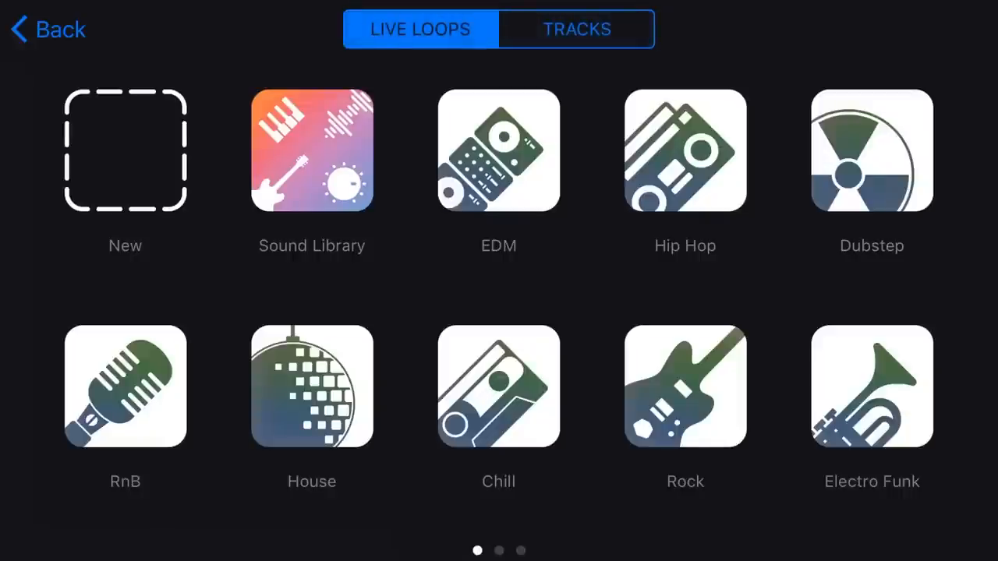